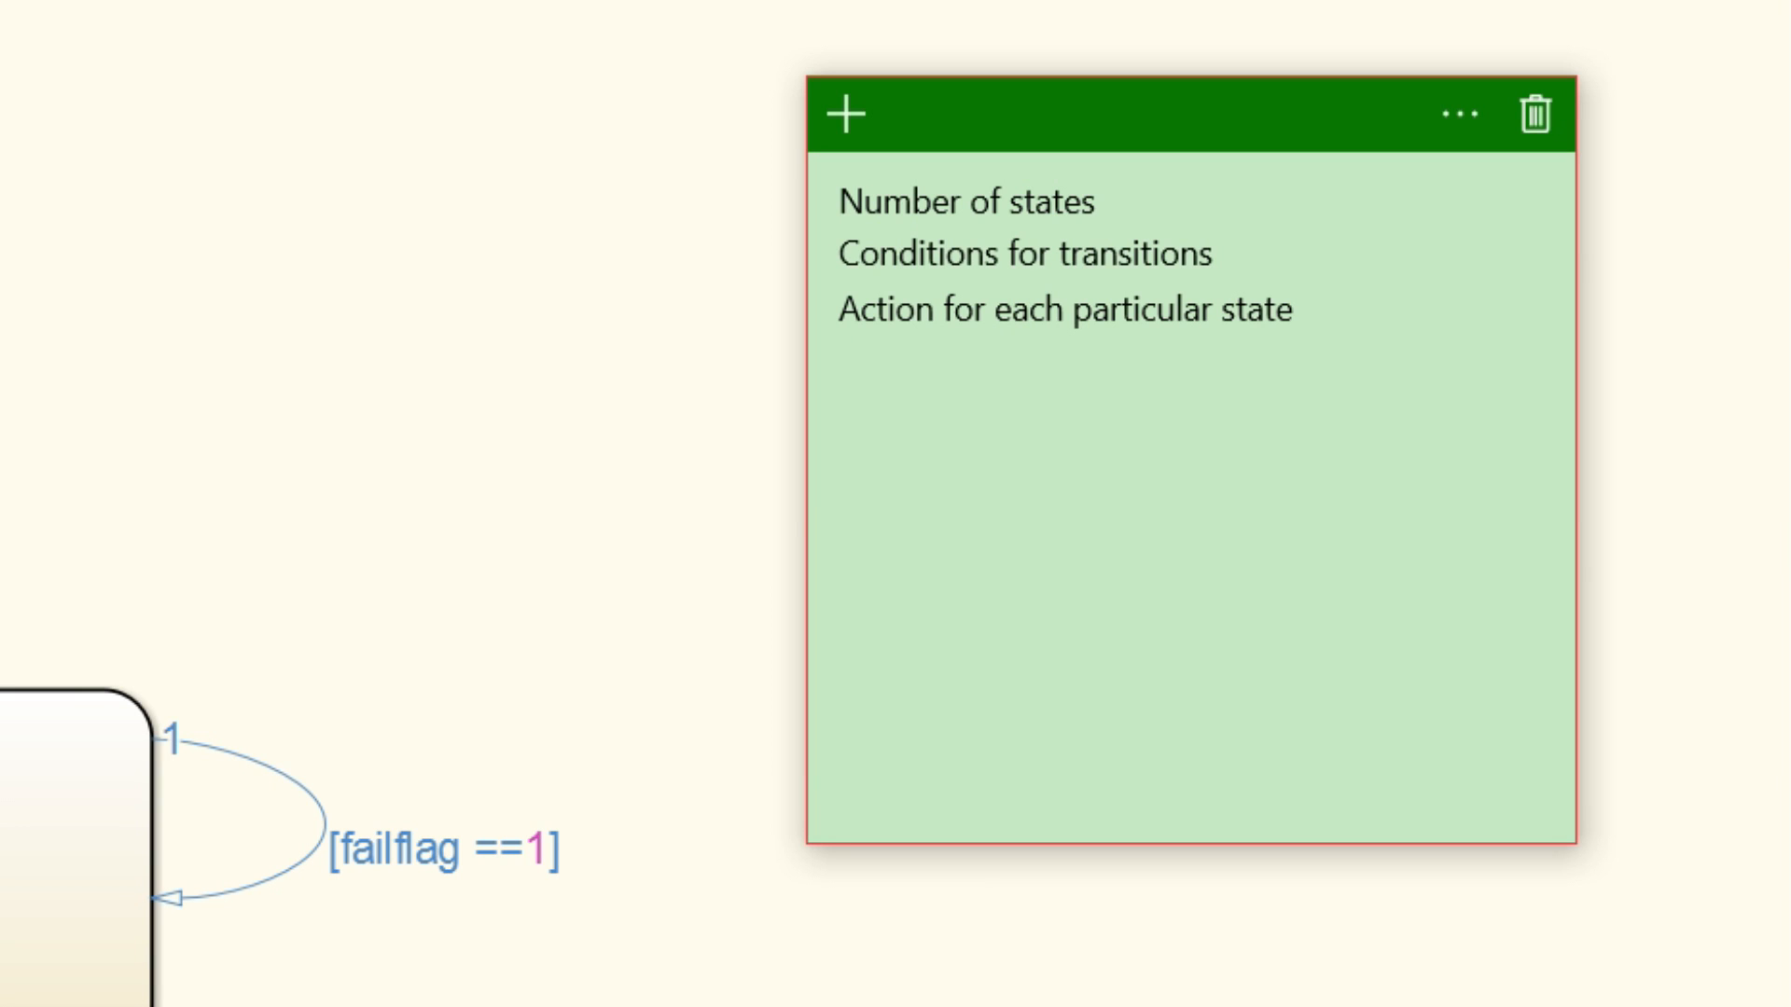
Step: Put away the planning checklist sticky note, leaving the Stateflow chart visible
left_click(839, 366)
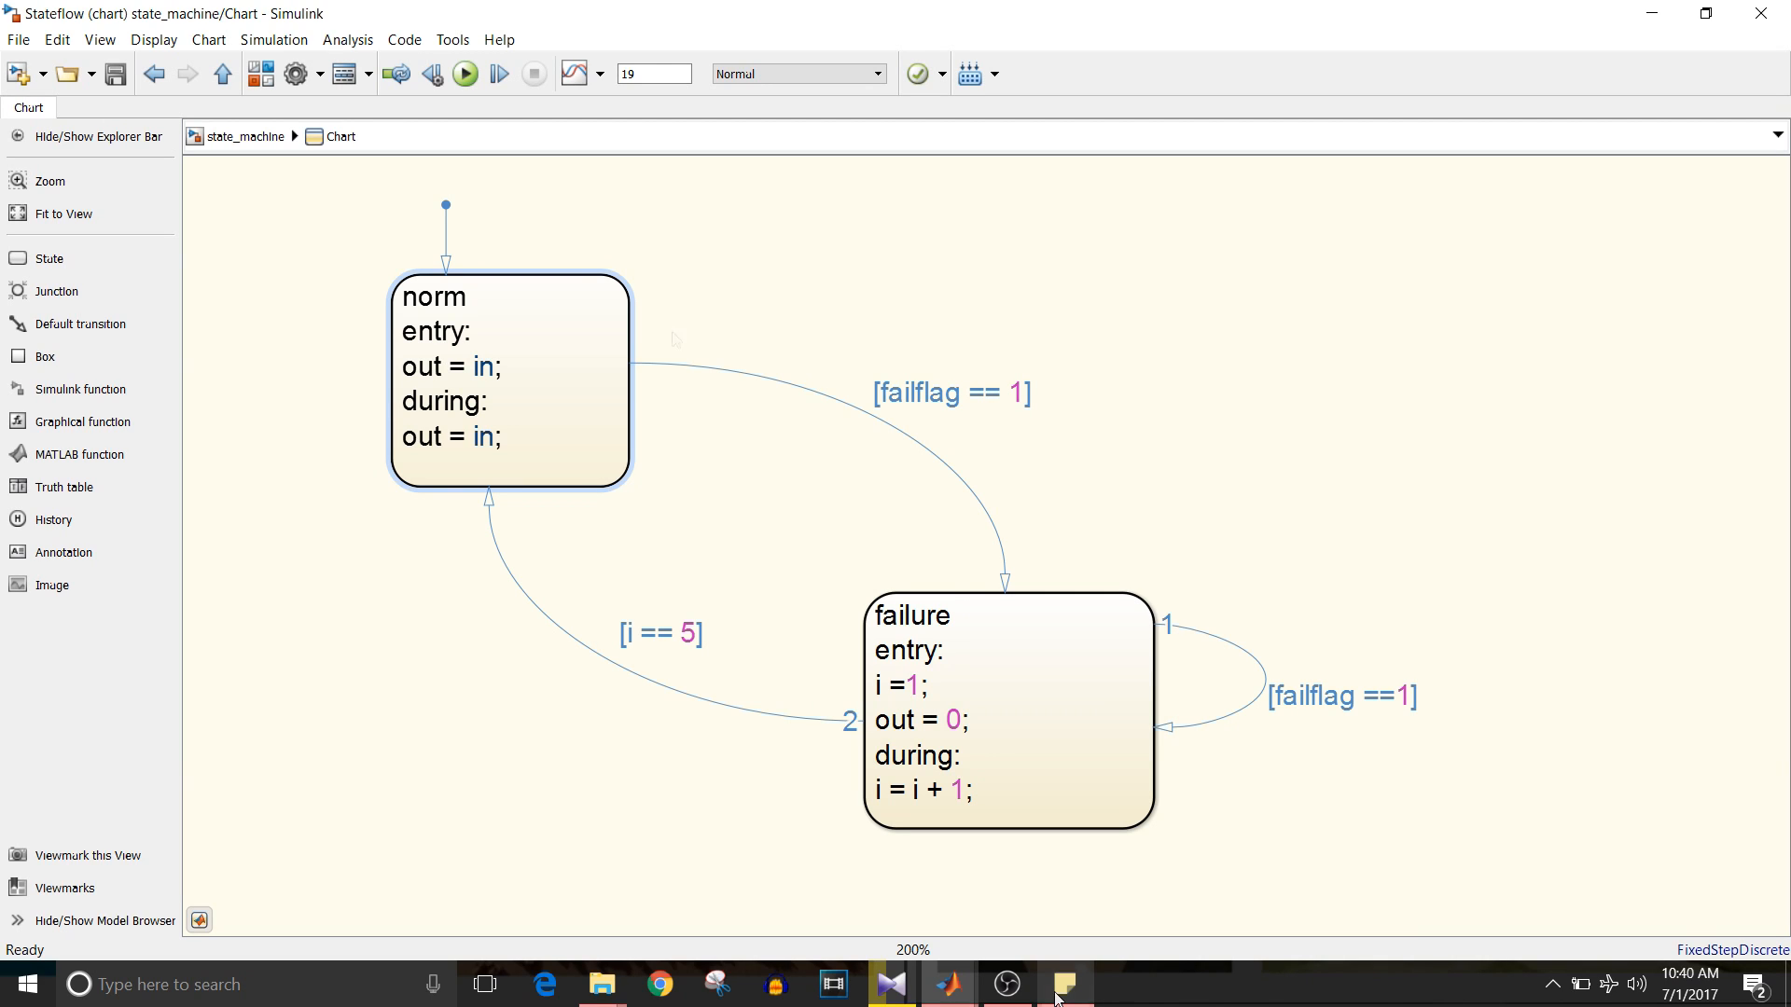
left_click(507, 380)
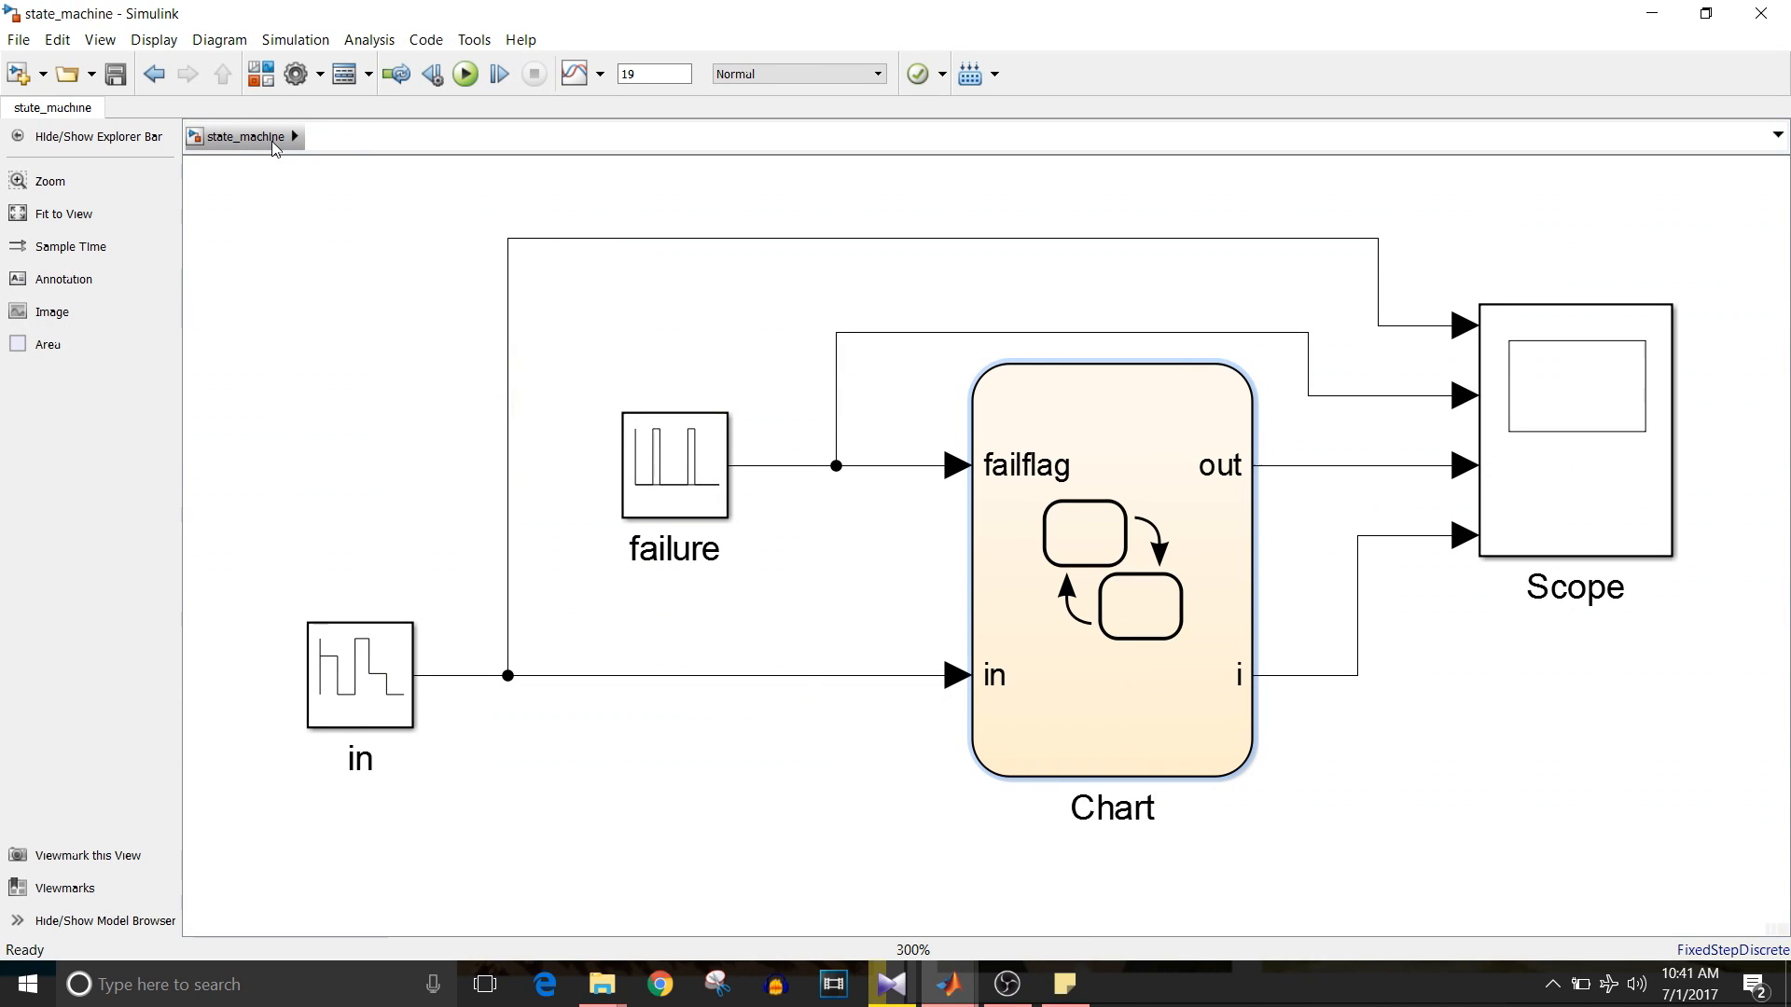
left_click(673, 465)
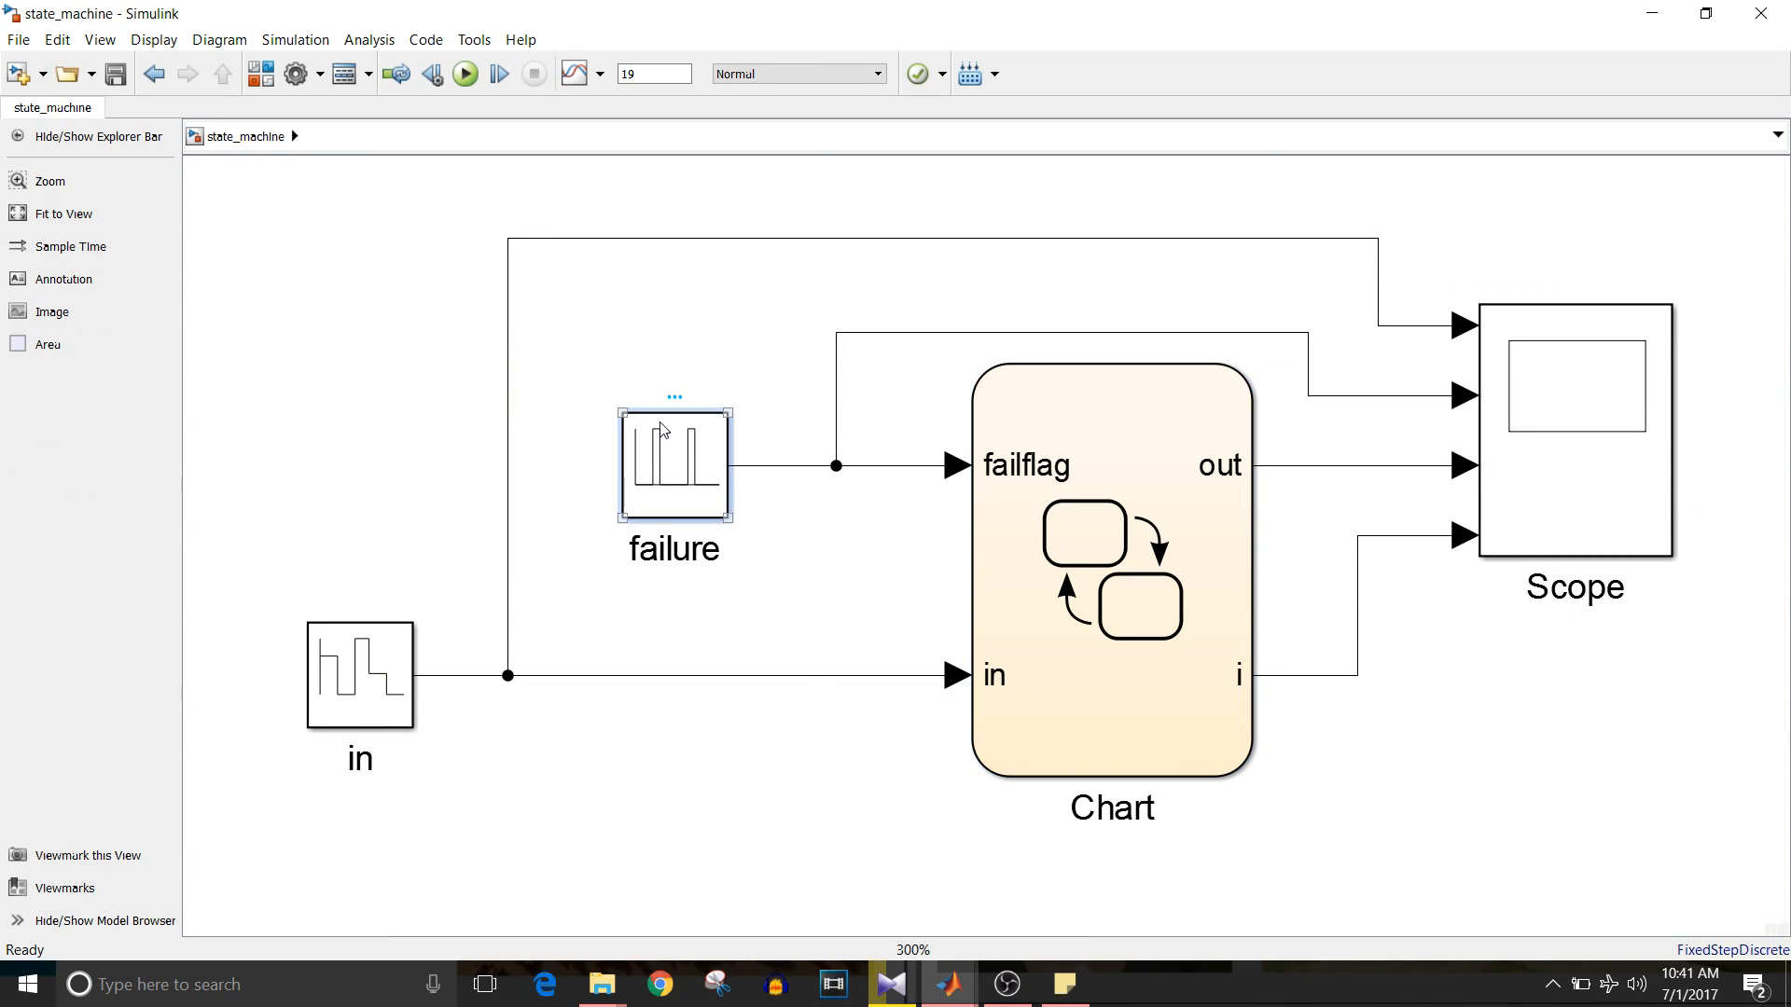
left_click(1108, 457)
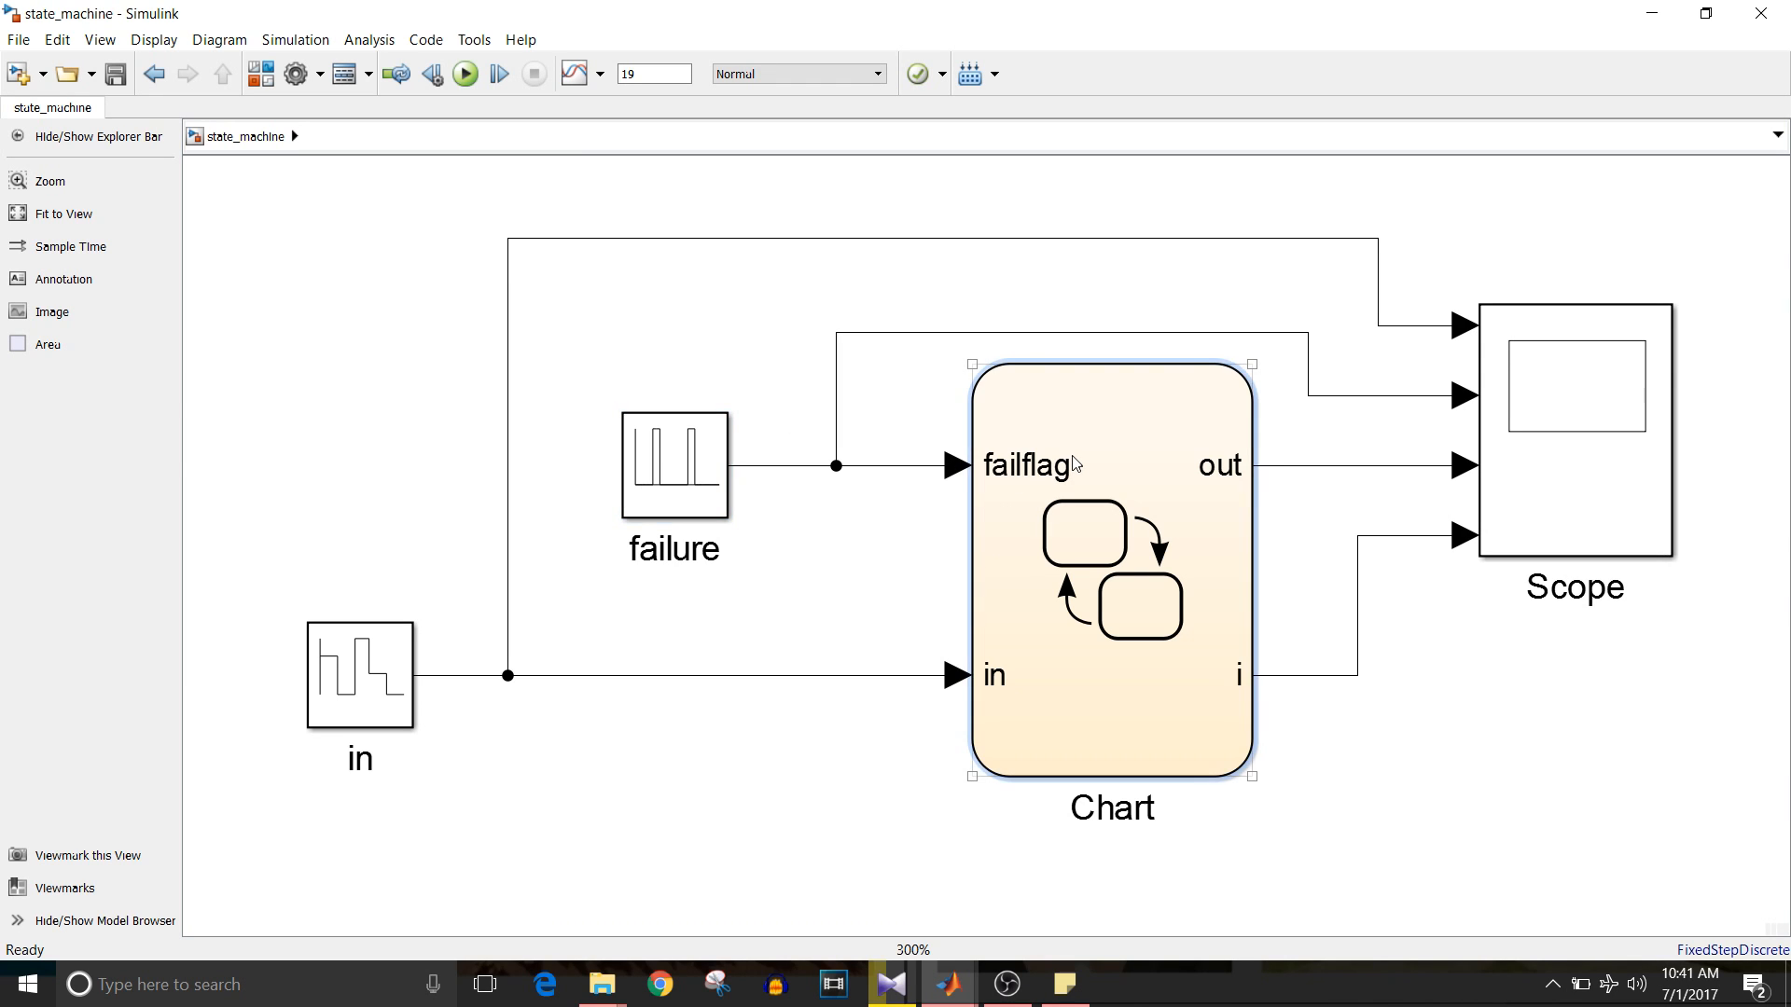
double_click(1108, 569)
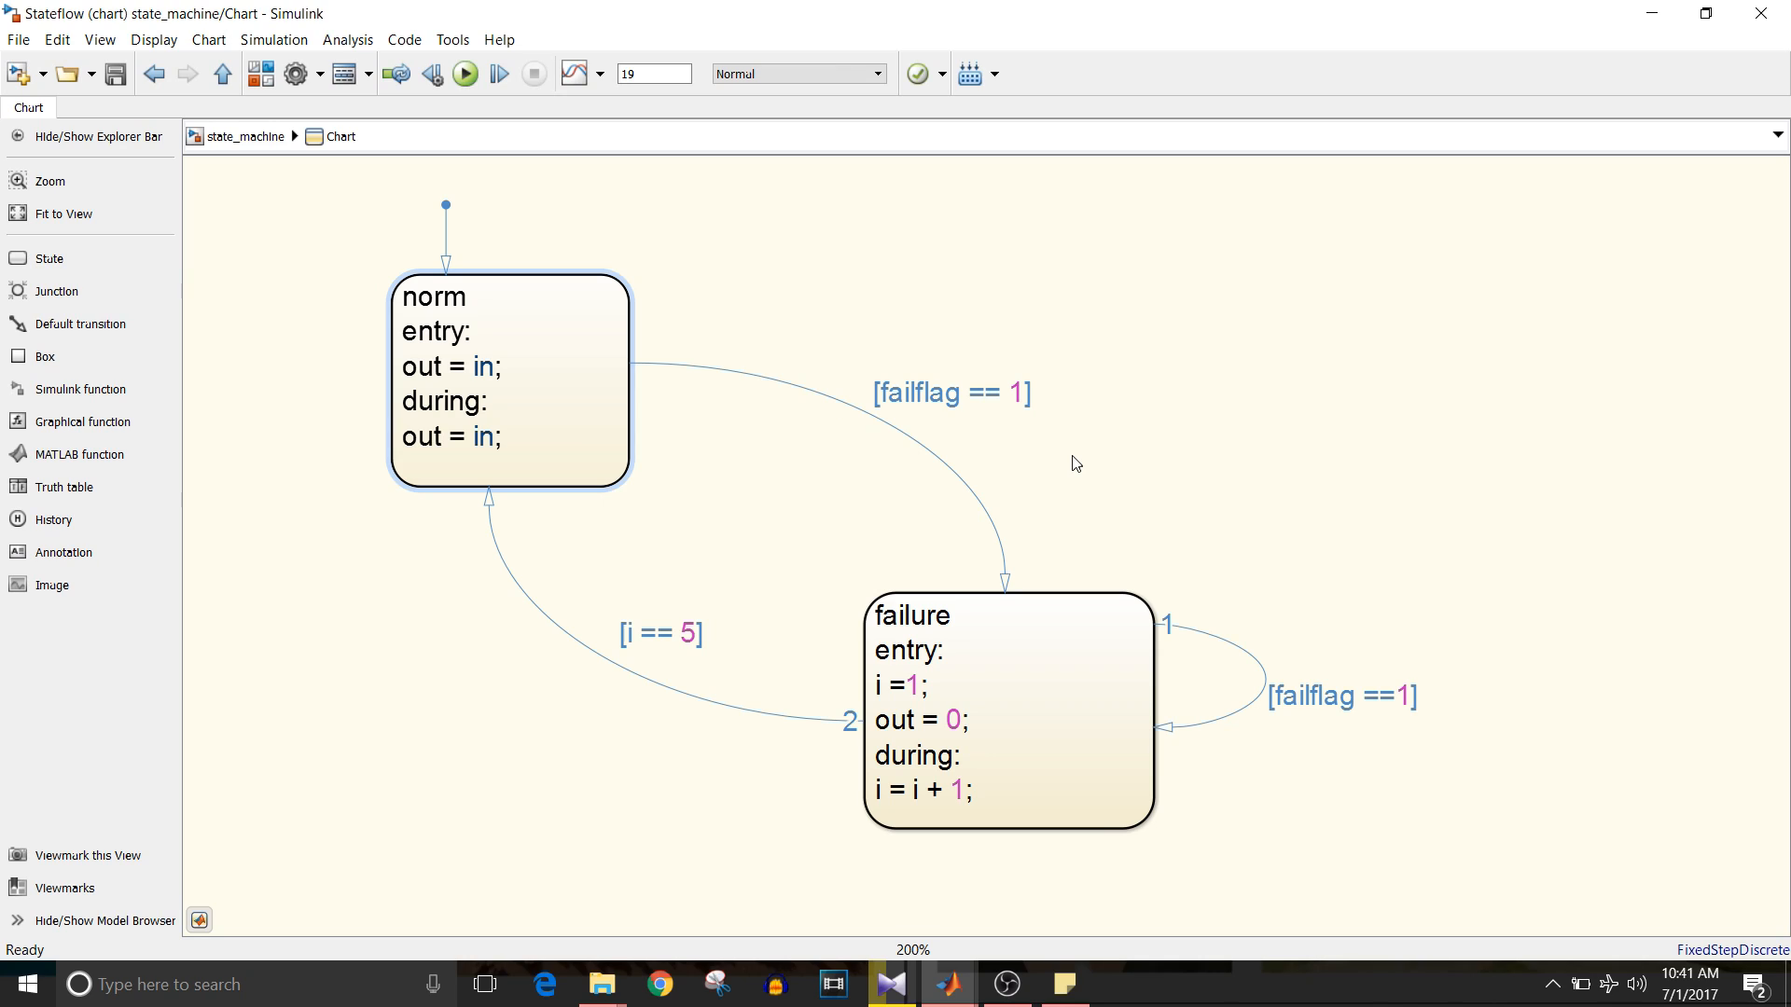
left_click(1006, 709)
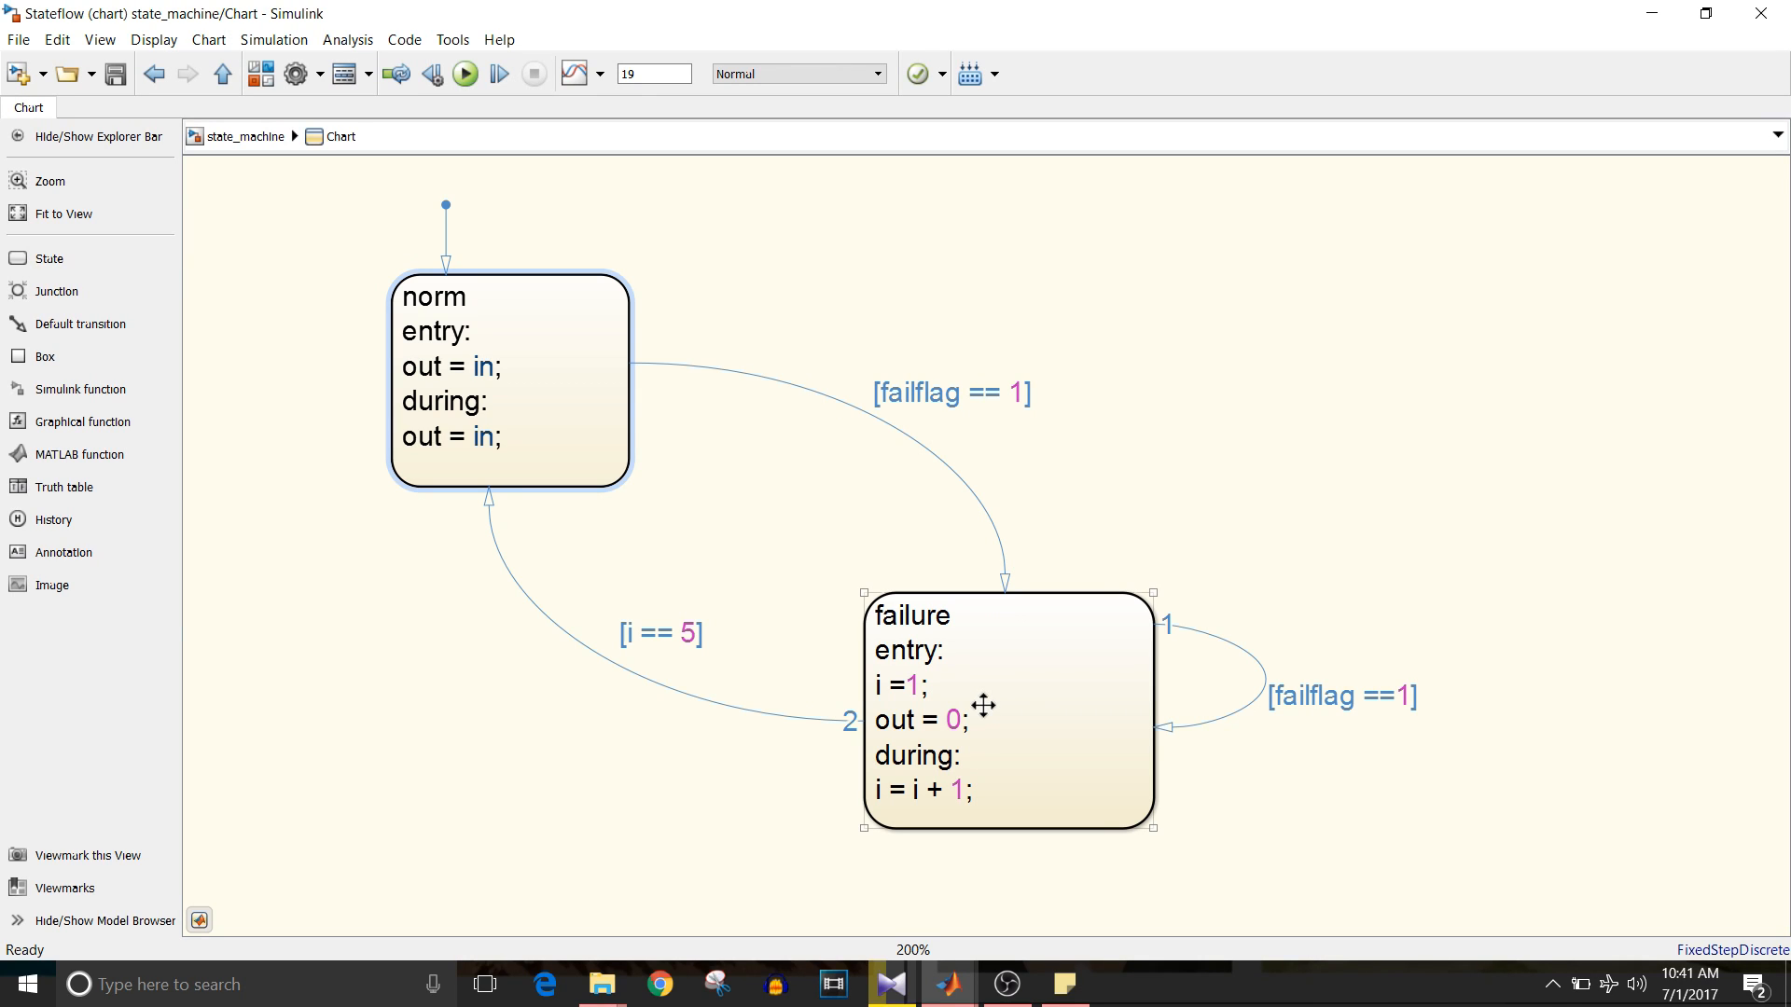
left_click(490, 399)
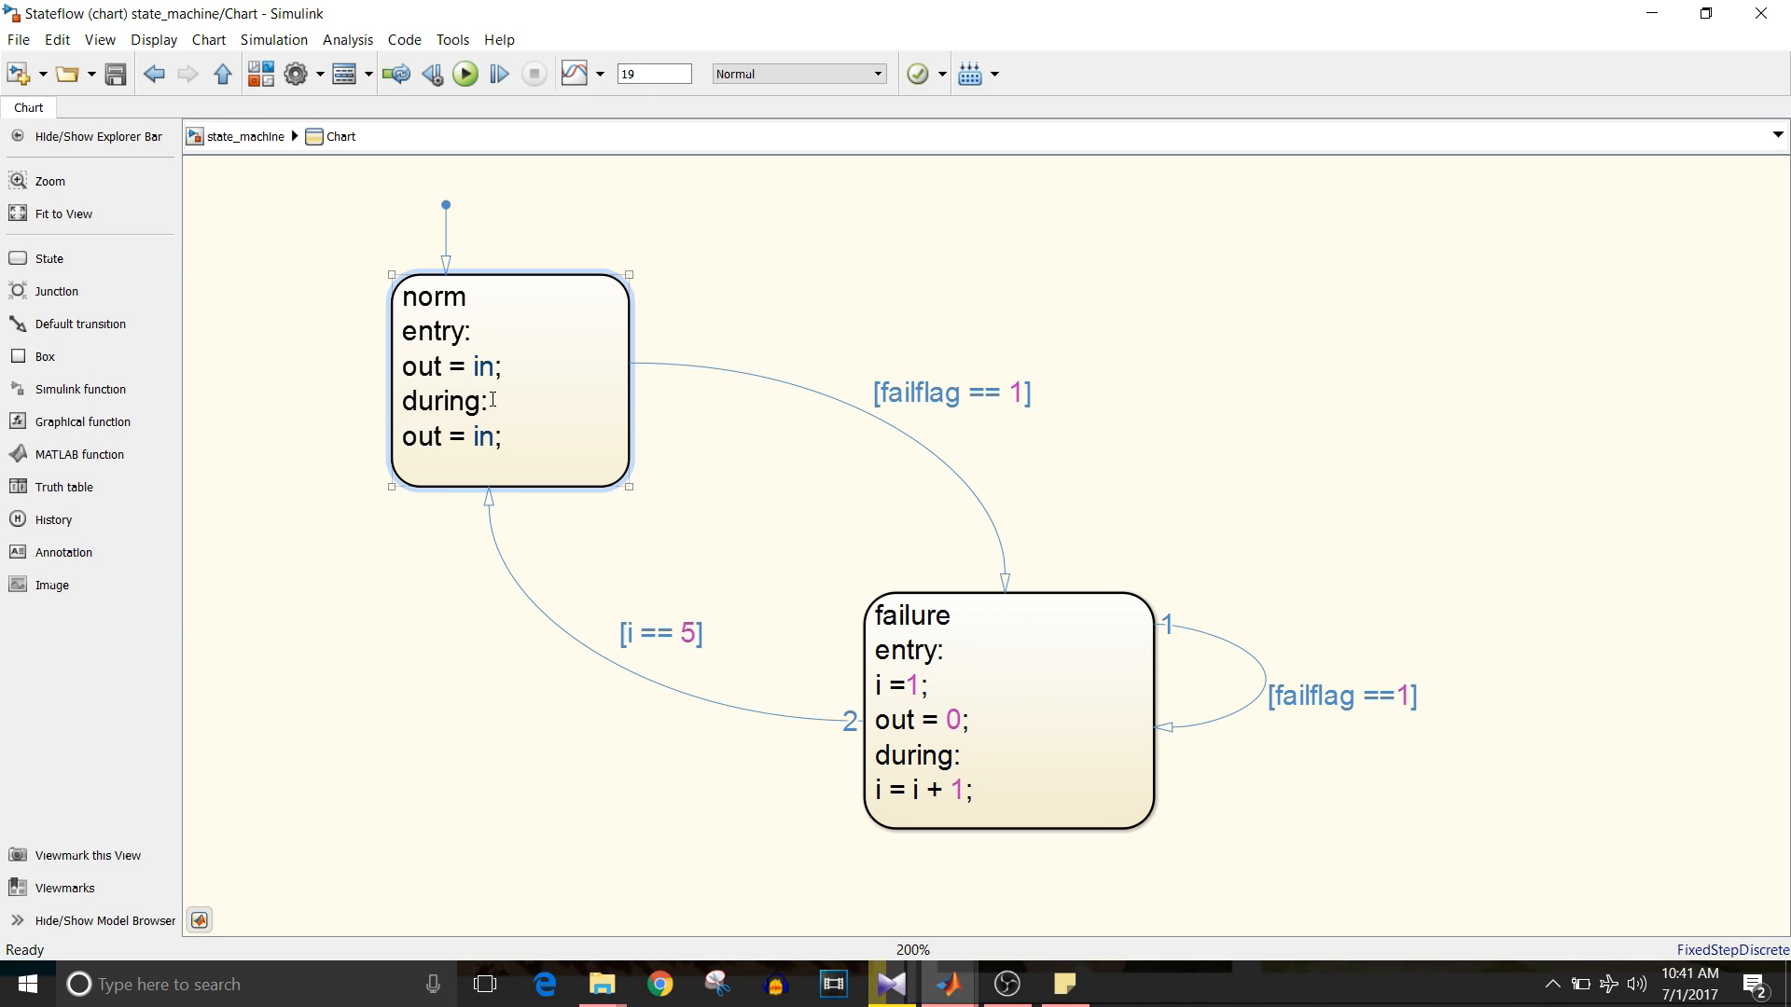
left_click(651, 618)
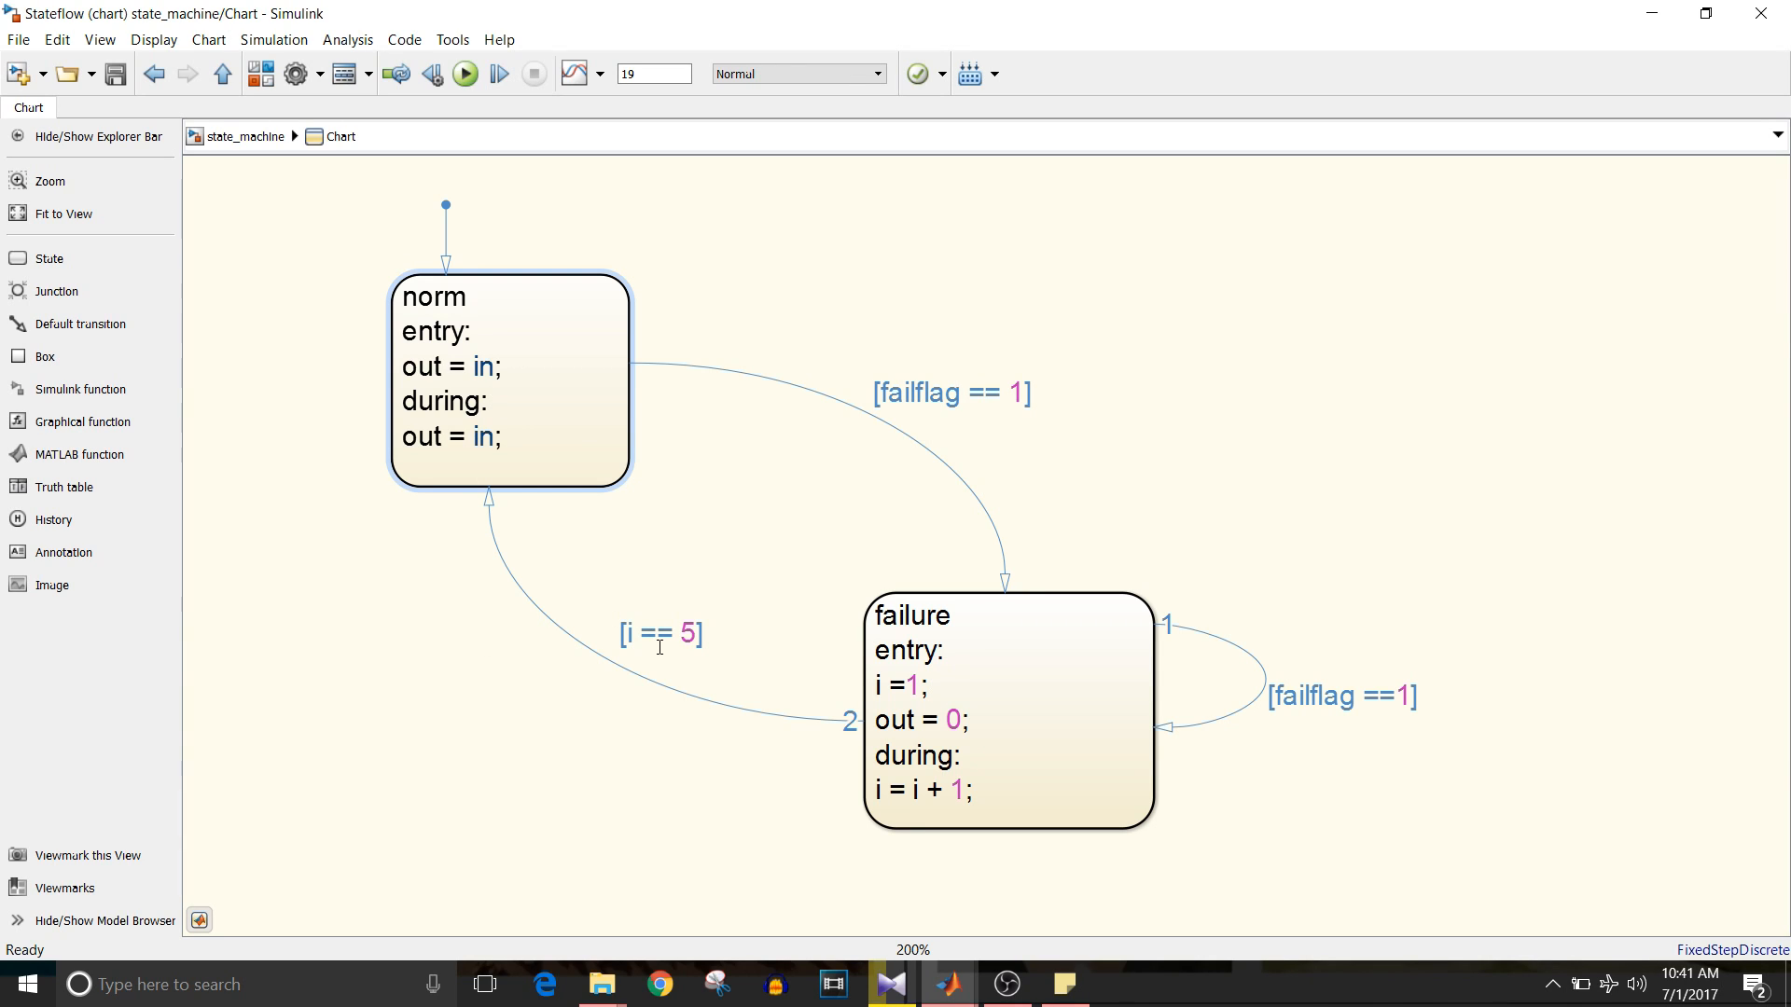
mouse_move(845, 731)
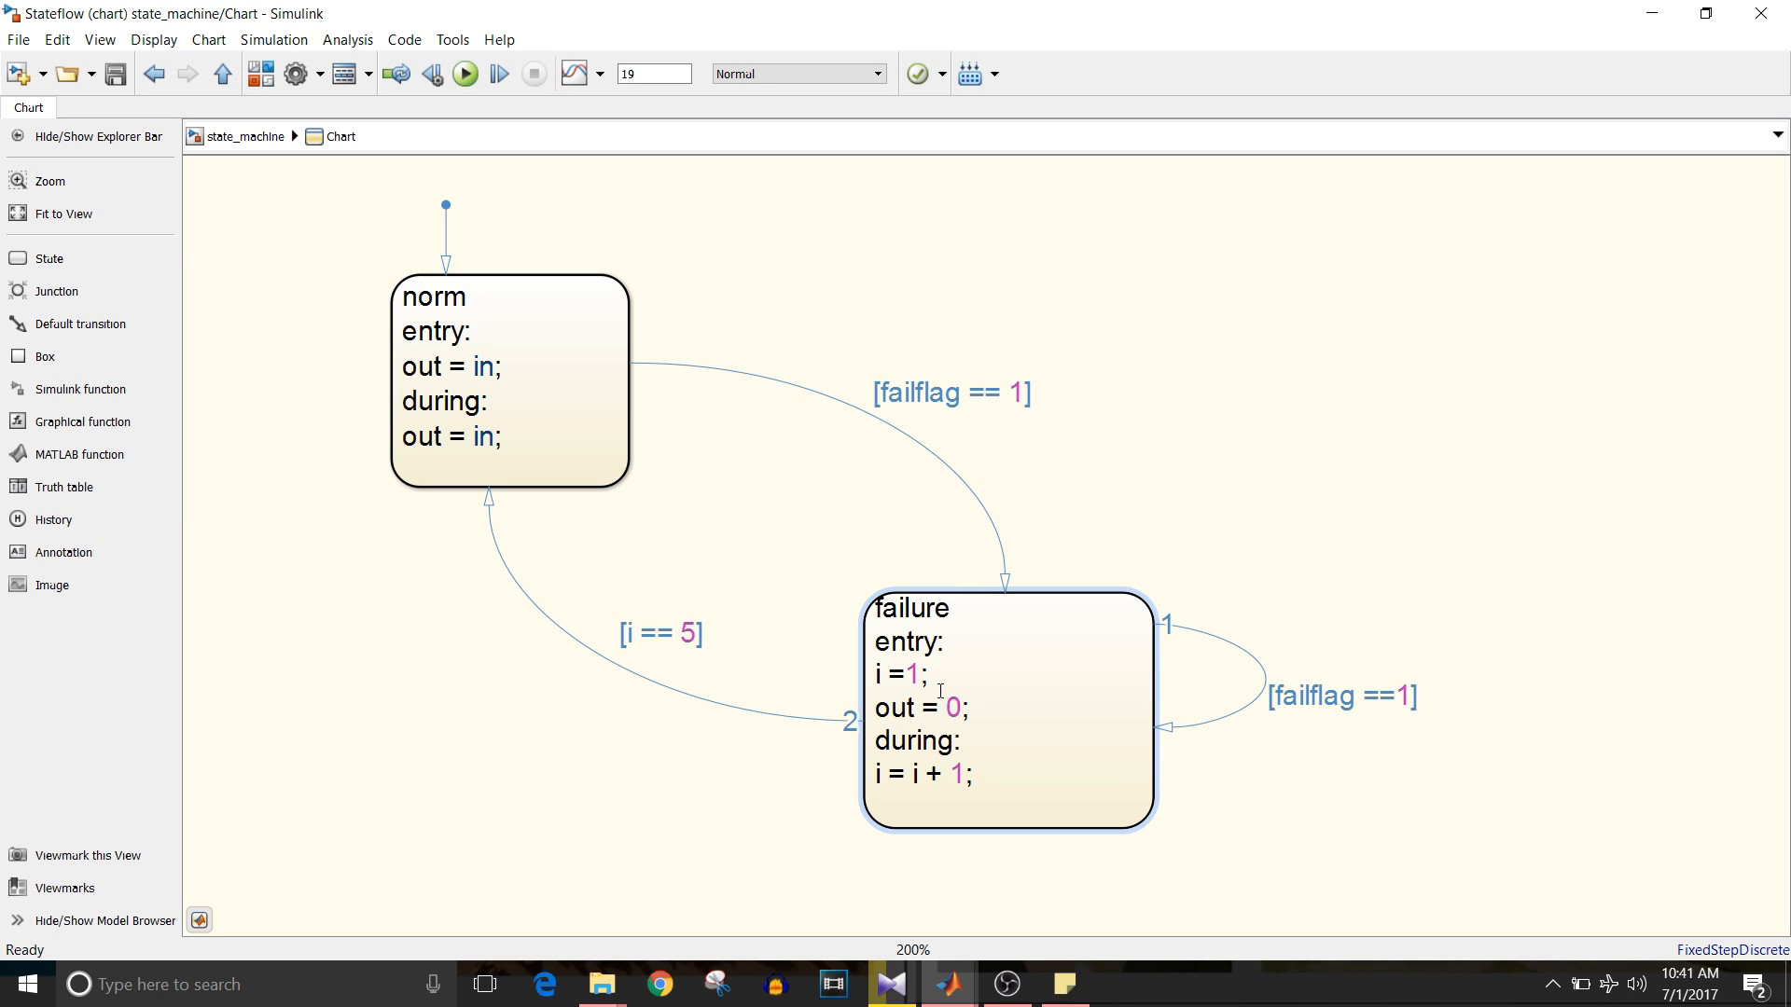
left_click(938, 706)
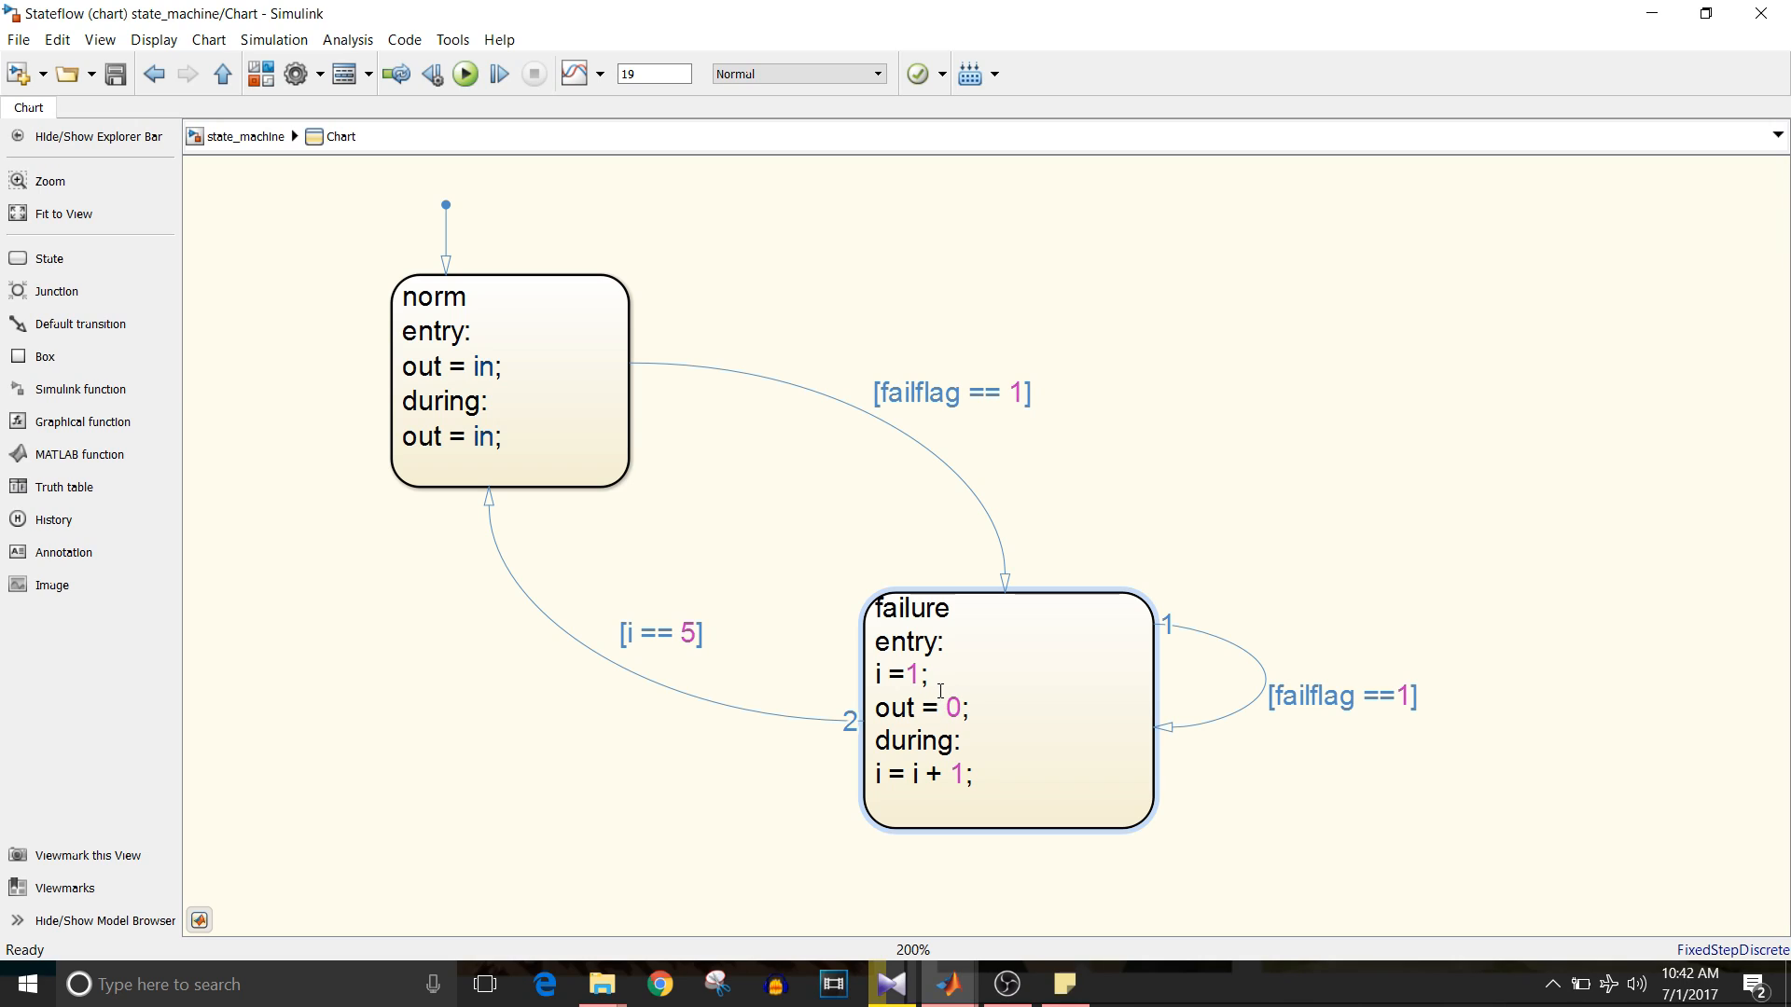
left_click(938, 707)
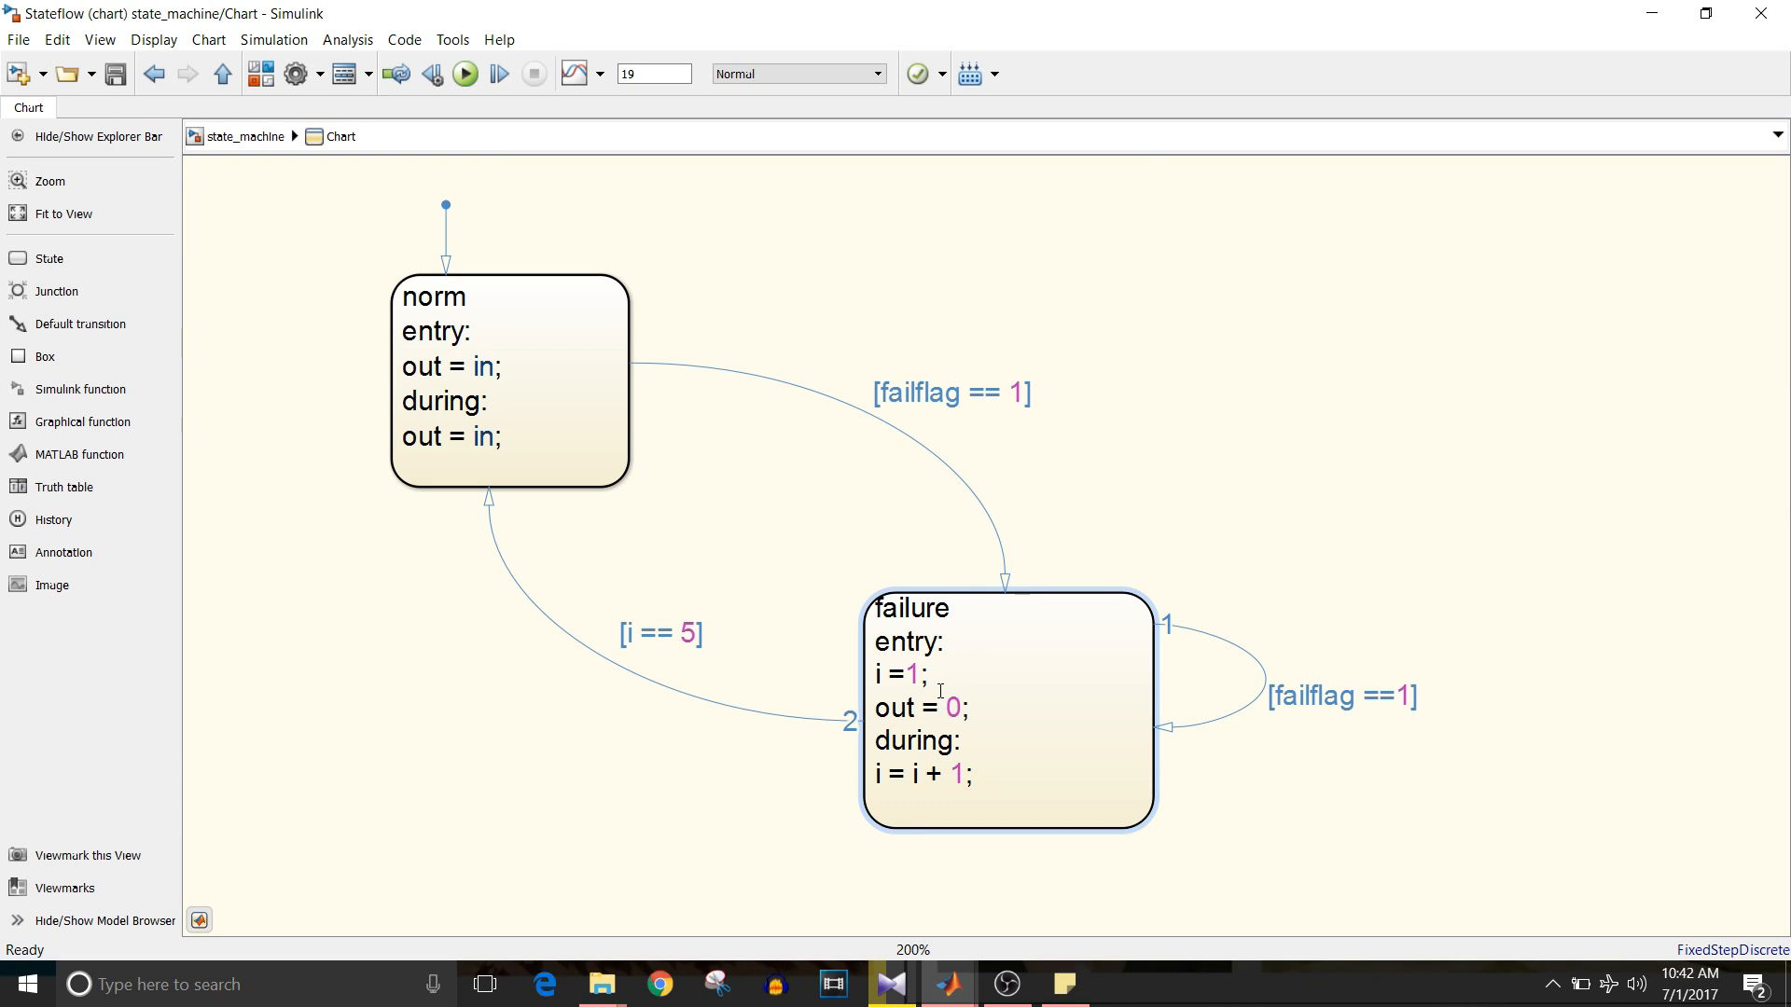
mouse_move(791, 705)
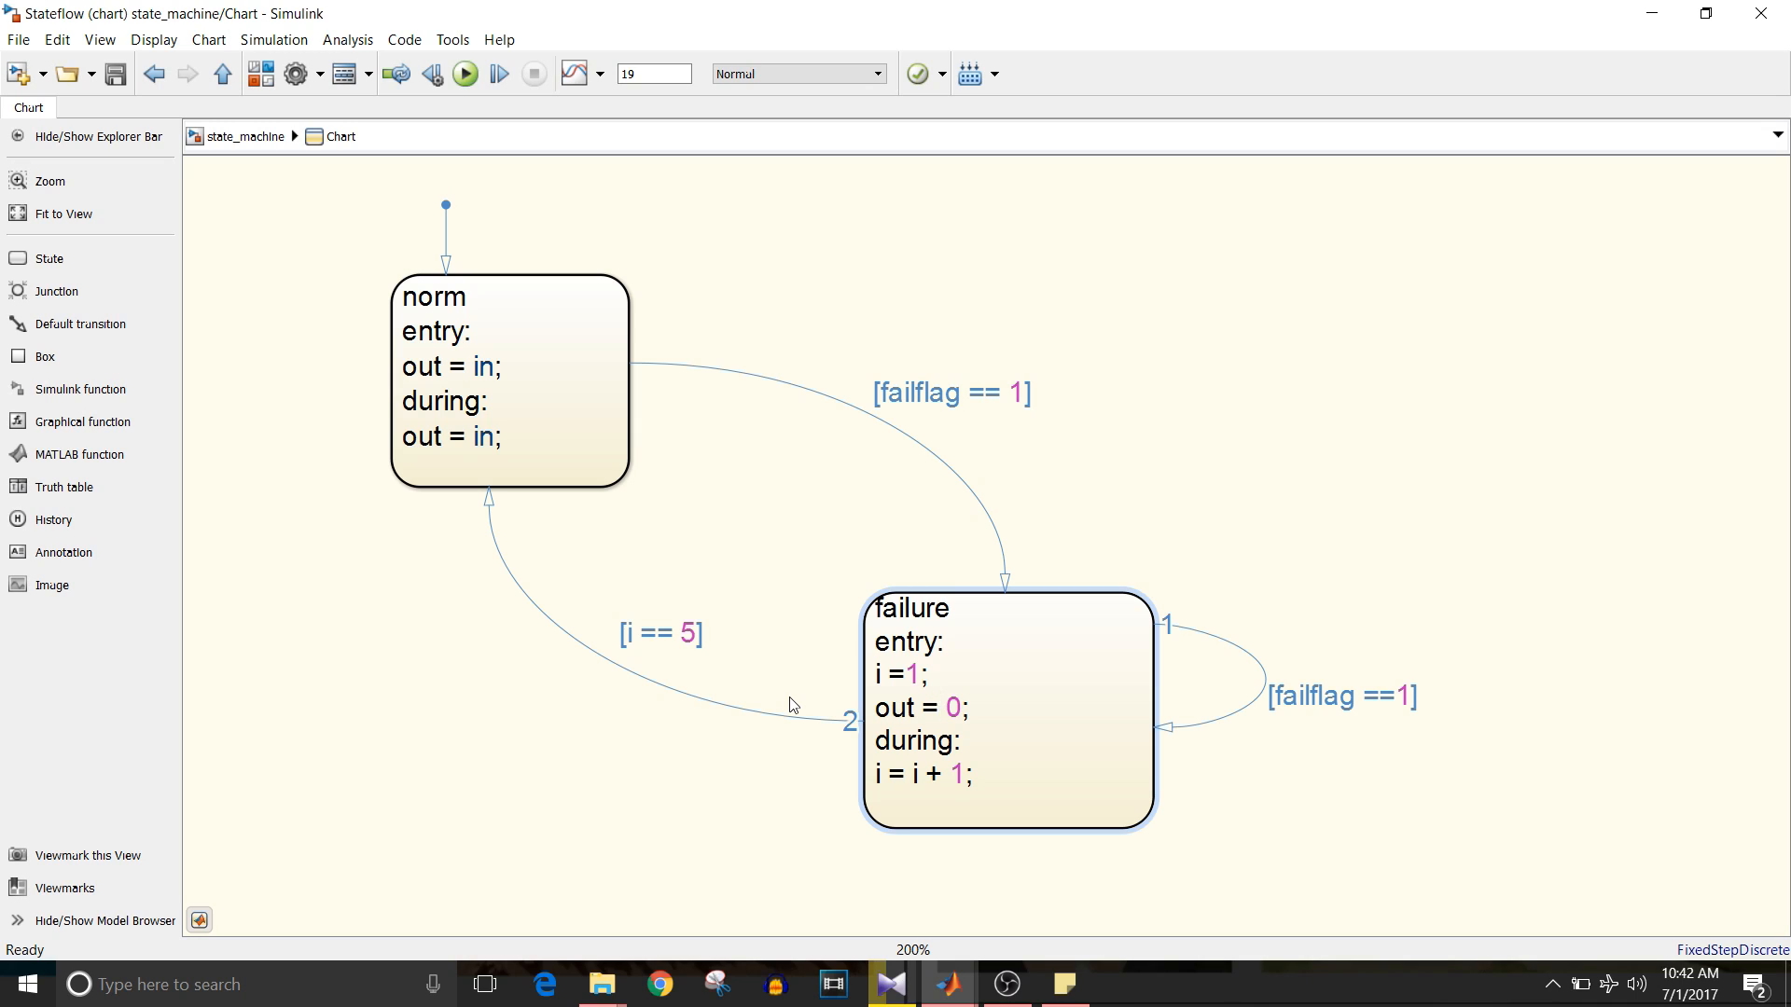
left_click(940, 707)
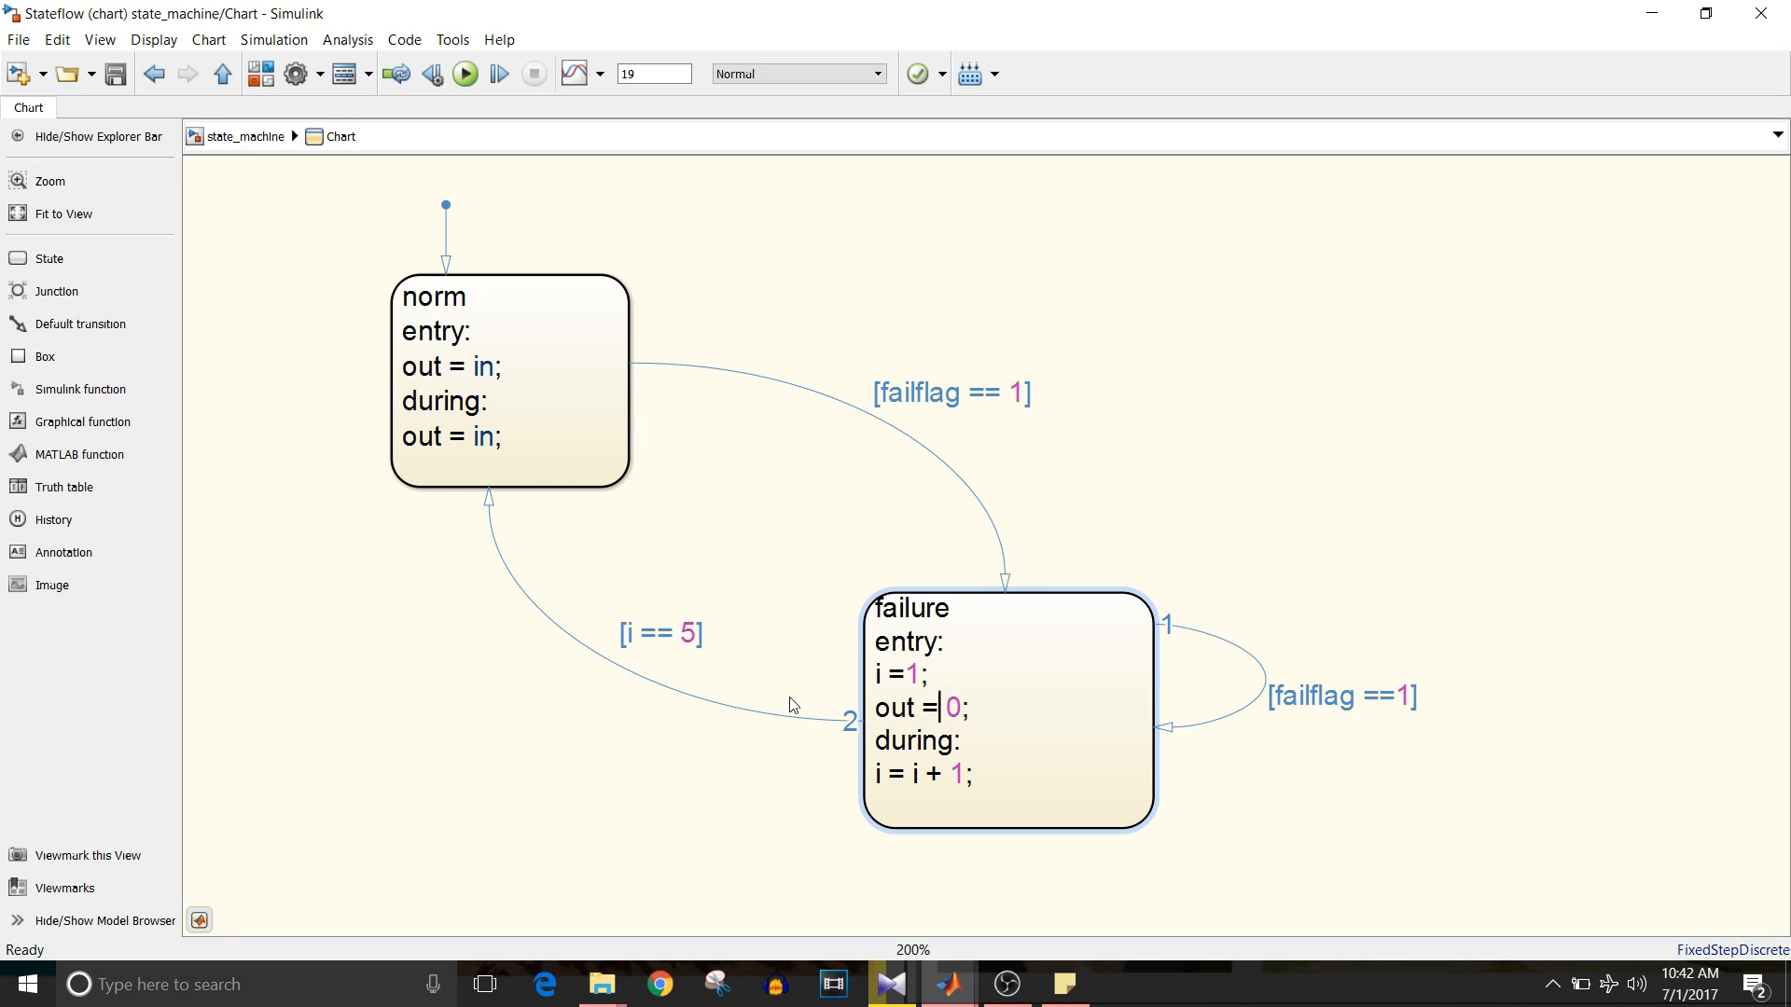
left_click(507, 382)
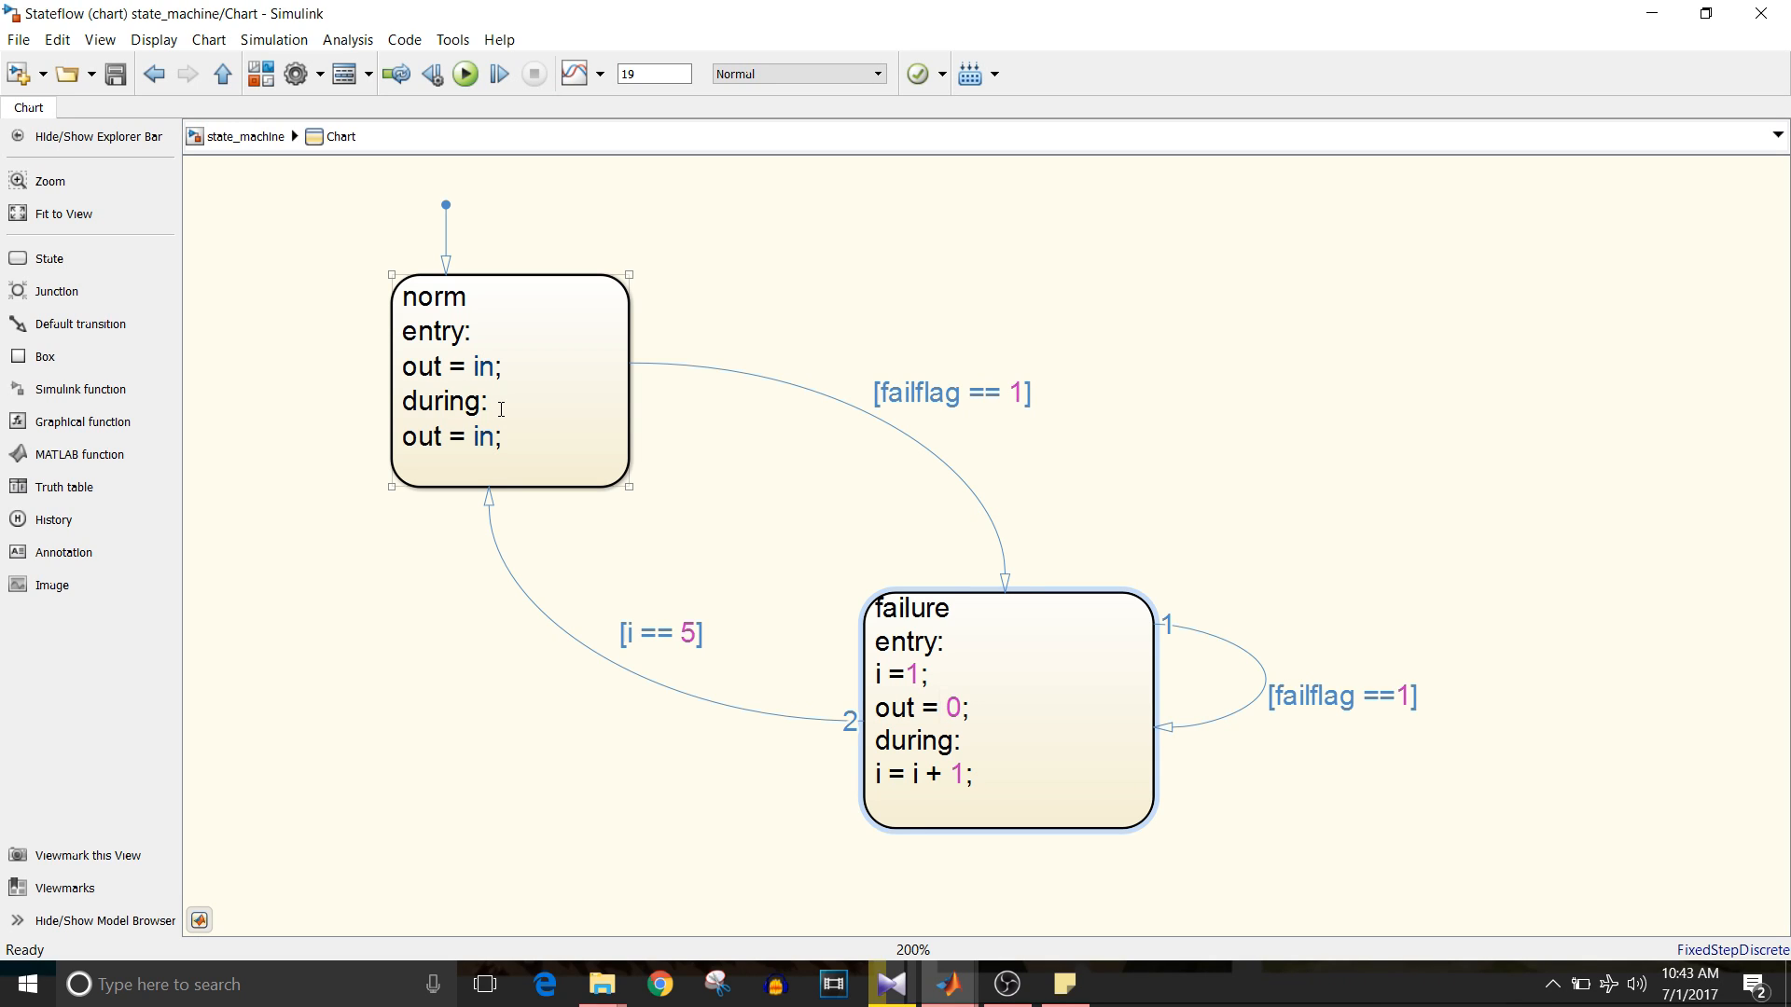
left_click(940, 706)
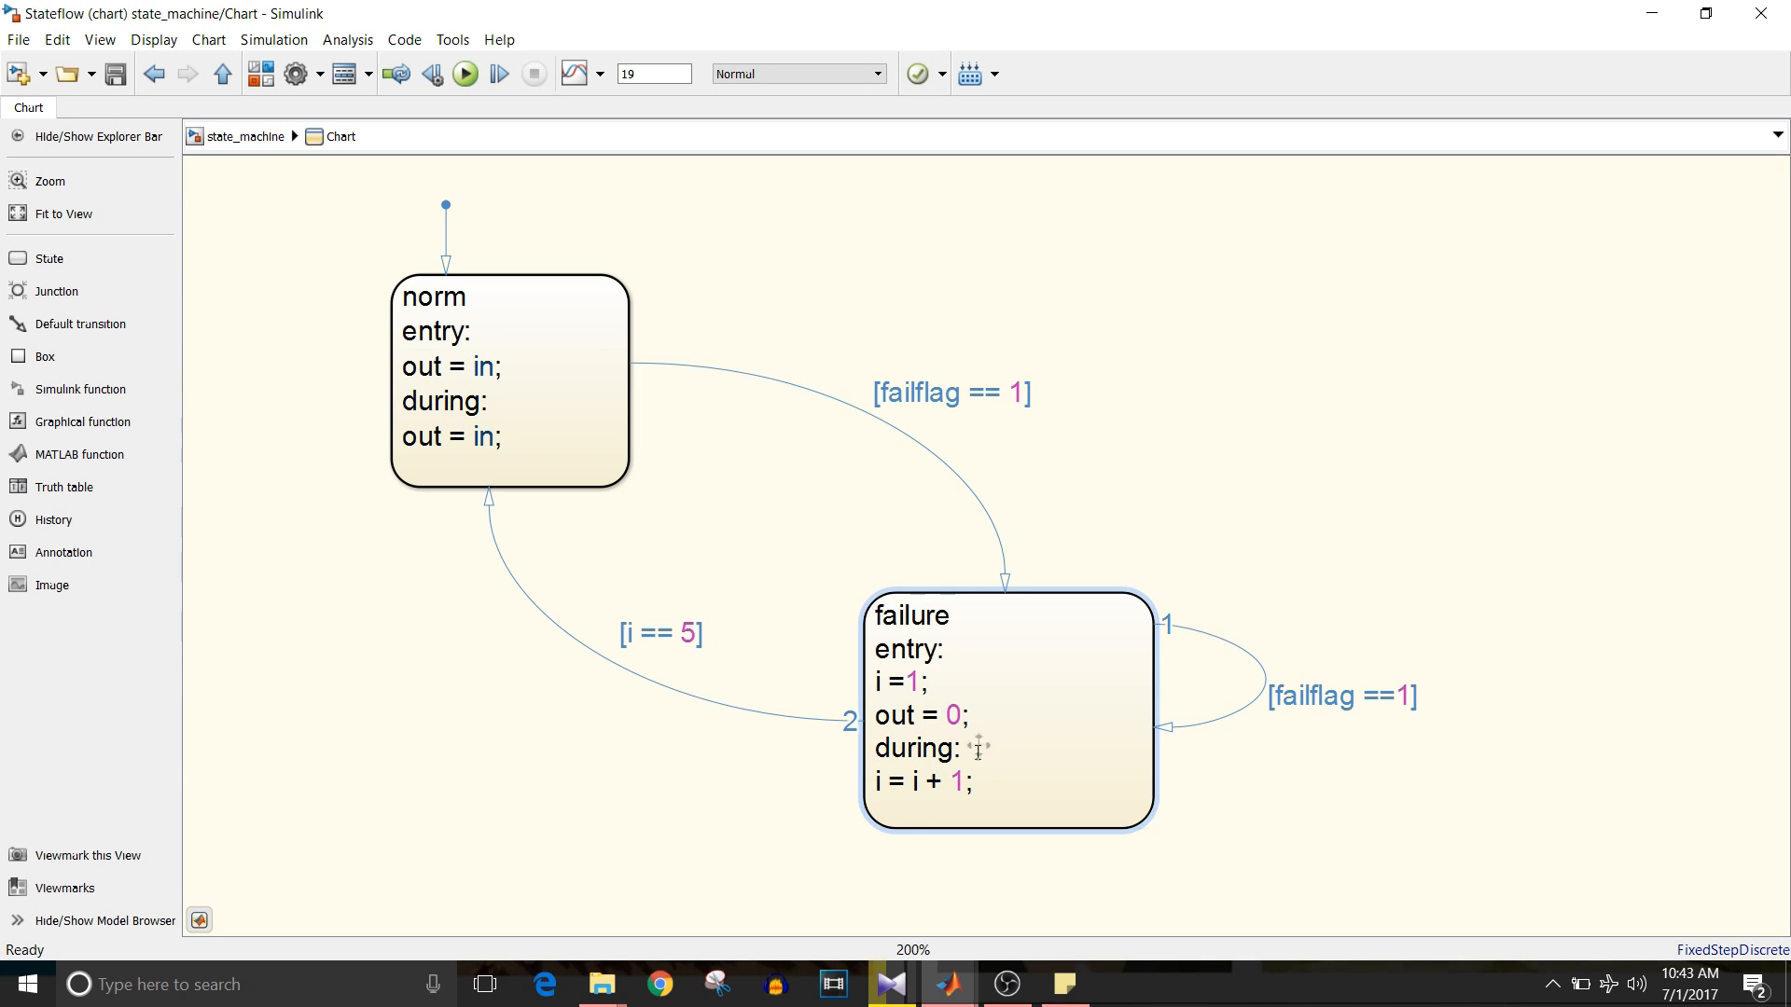
left_click(964, 748)
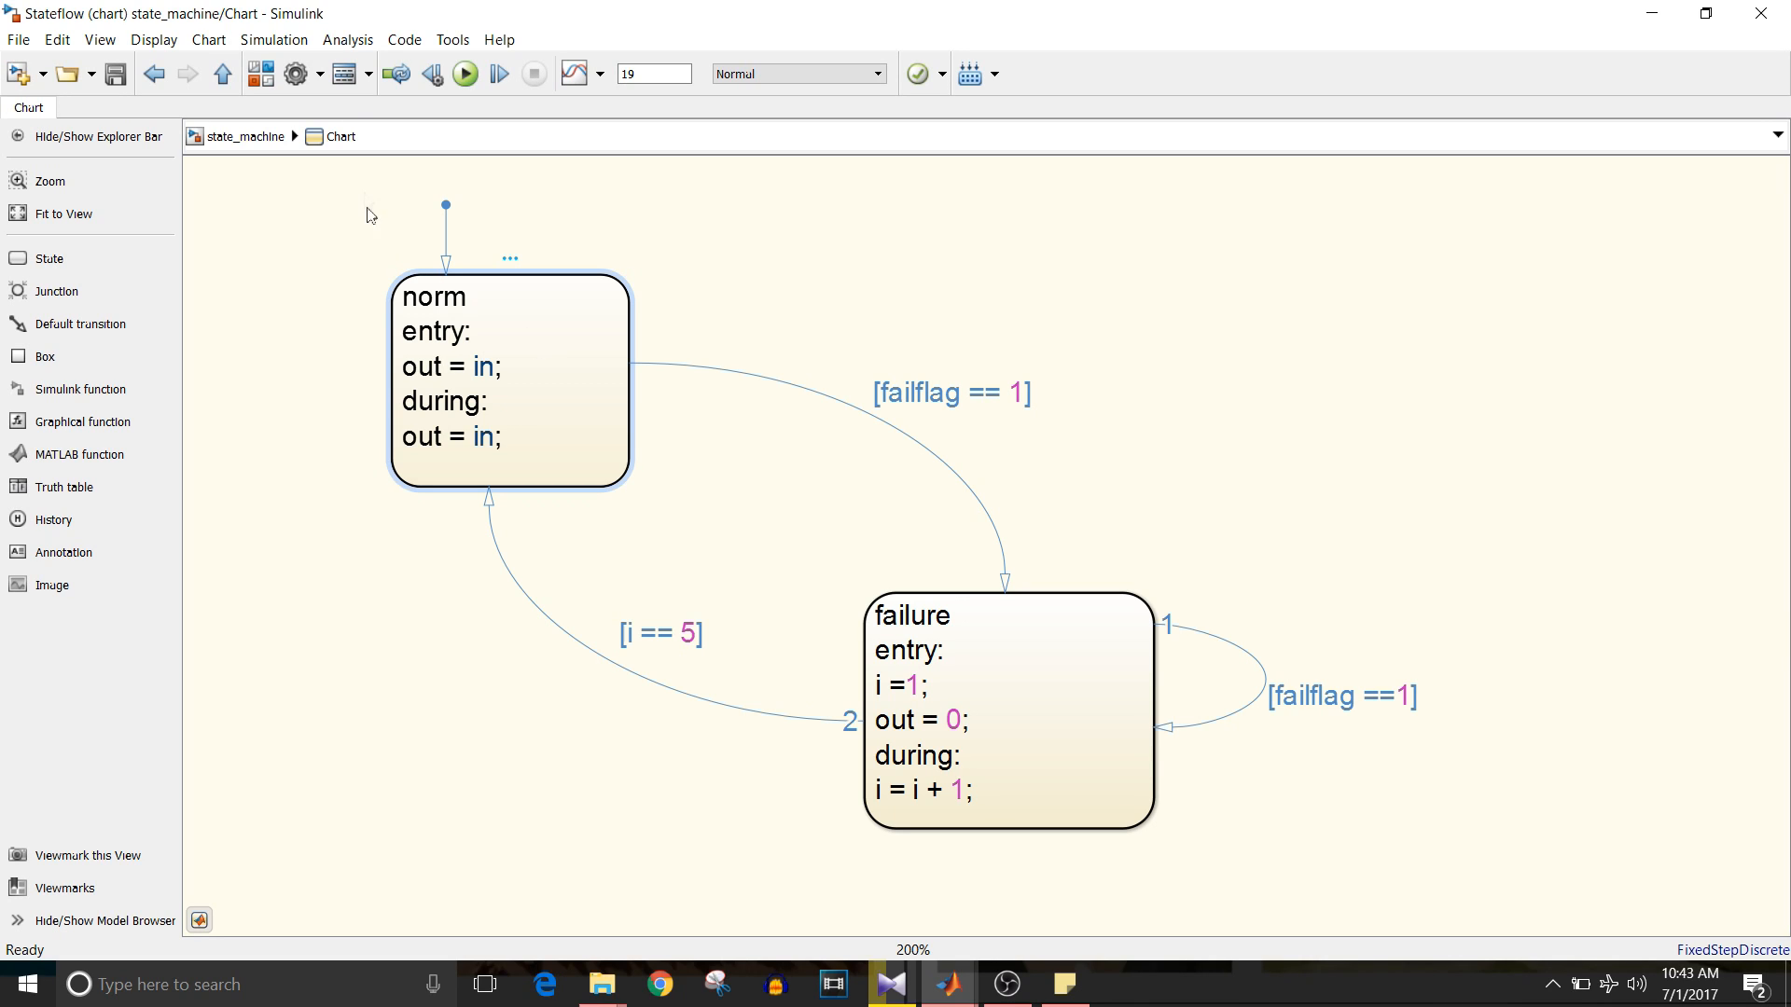
mouse_move(344, 73)
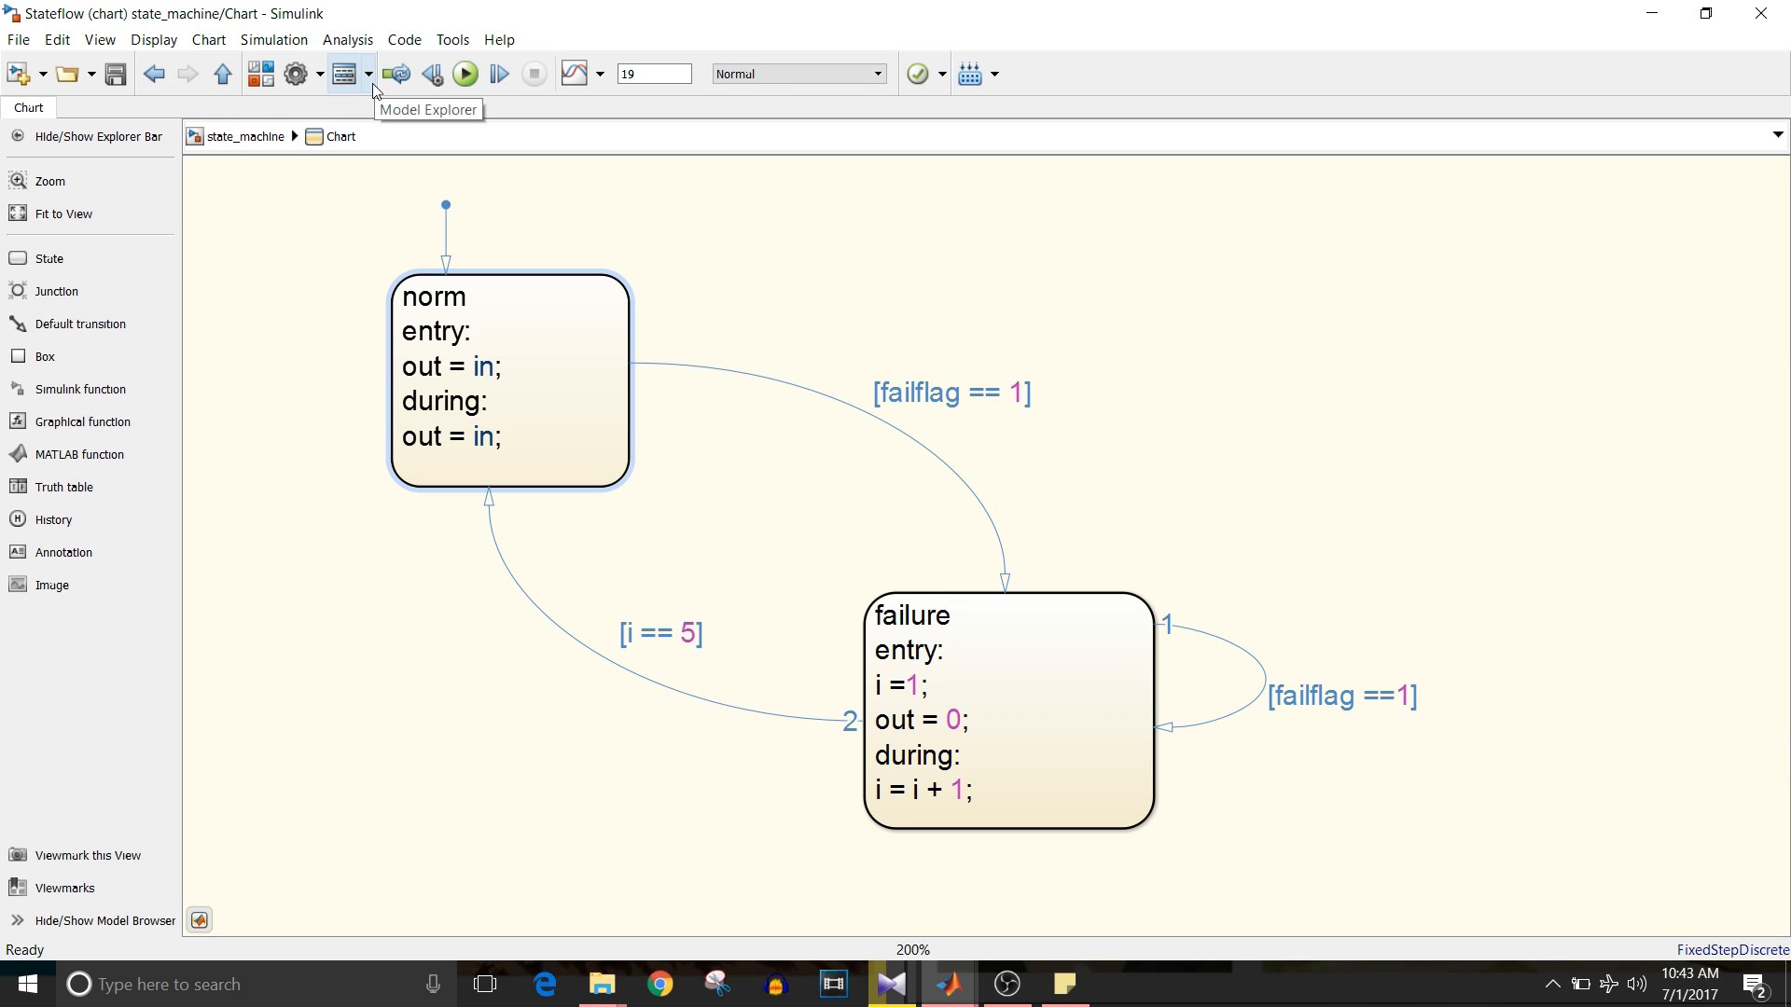
Step: Run the simulation so the Scope shows input, failflag, output and count over 19 s
left_click(344, 72)
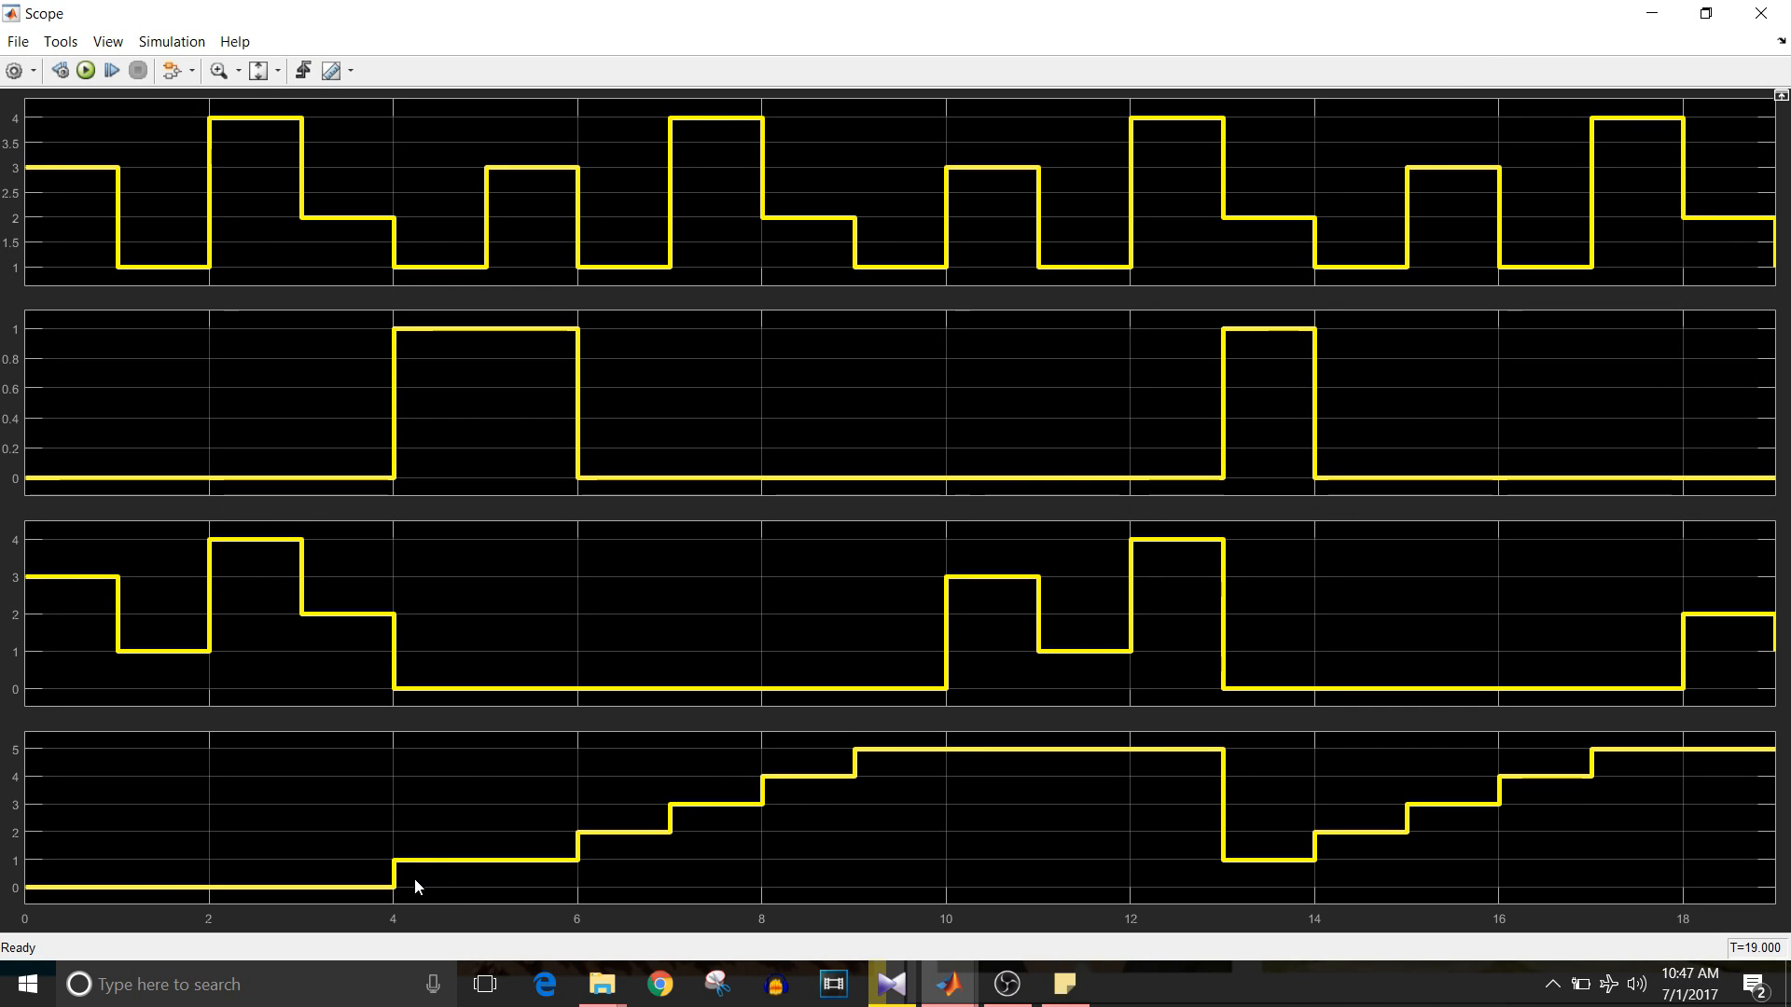
mouse_move(582, 895)
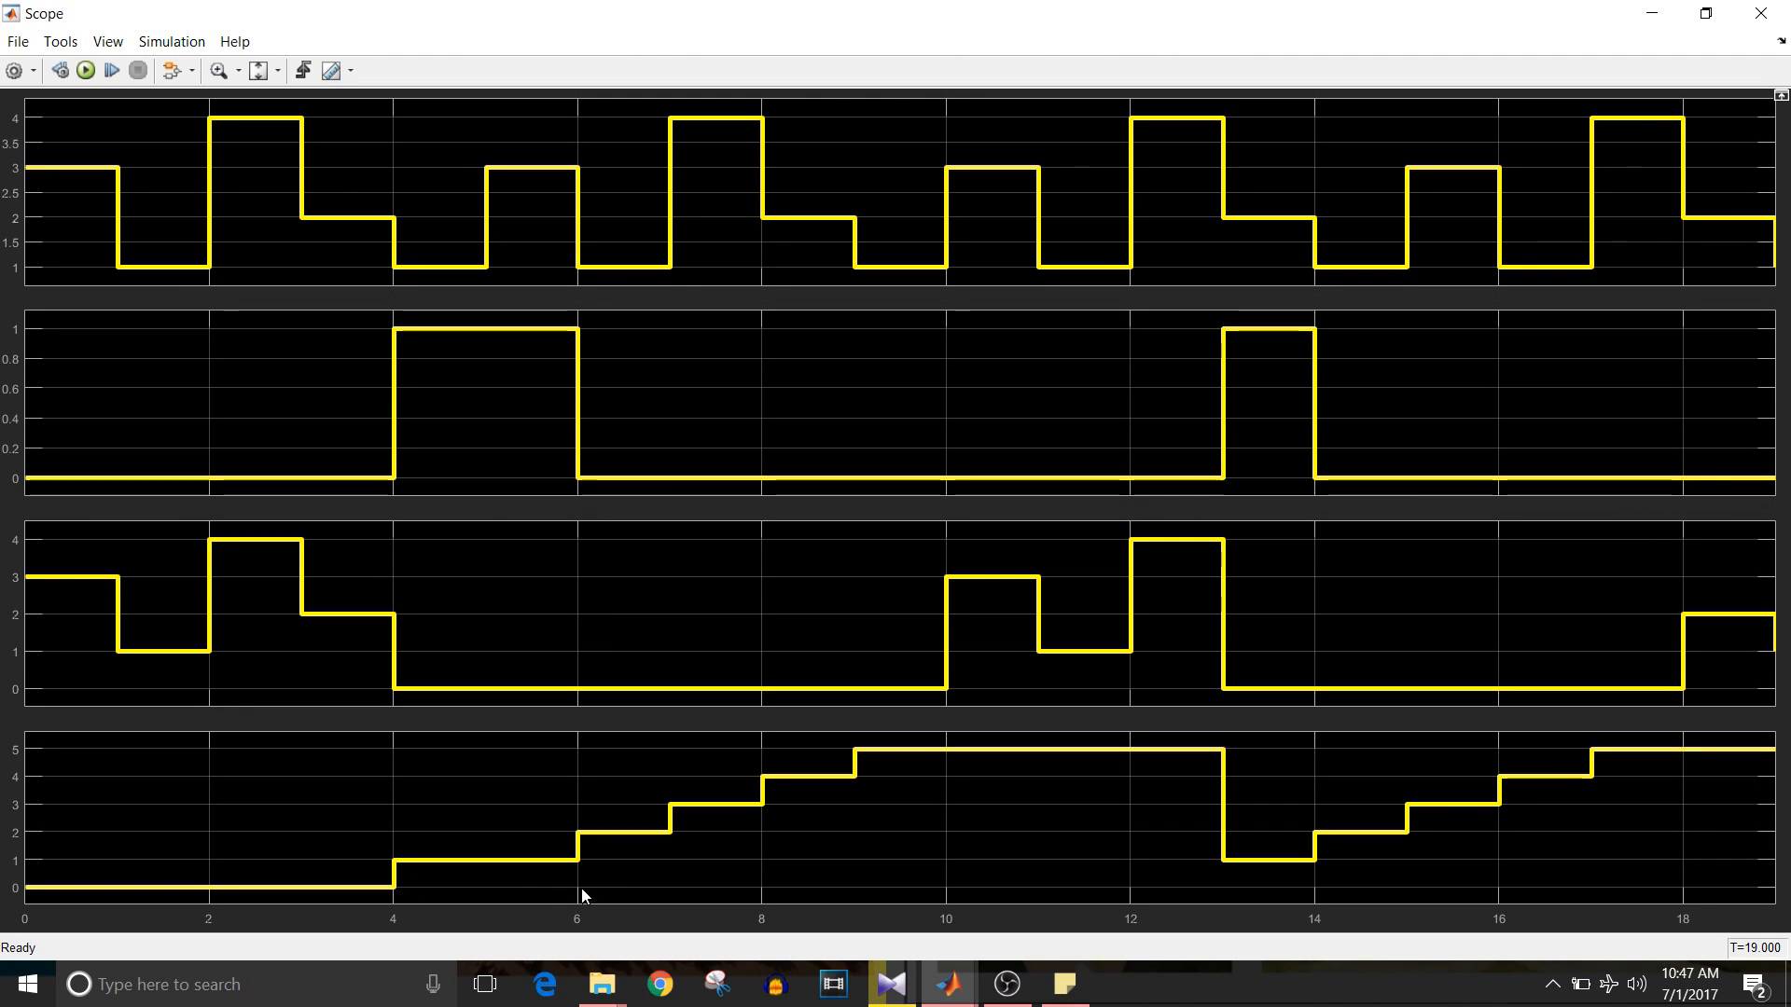
mouse_move(552, 362)
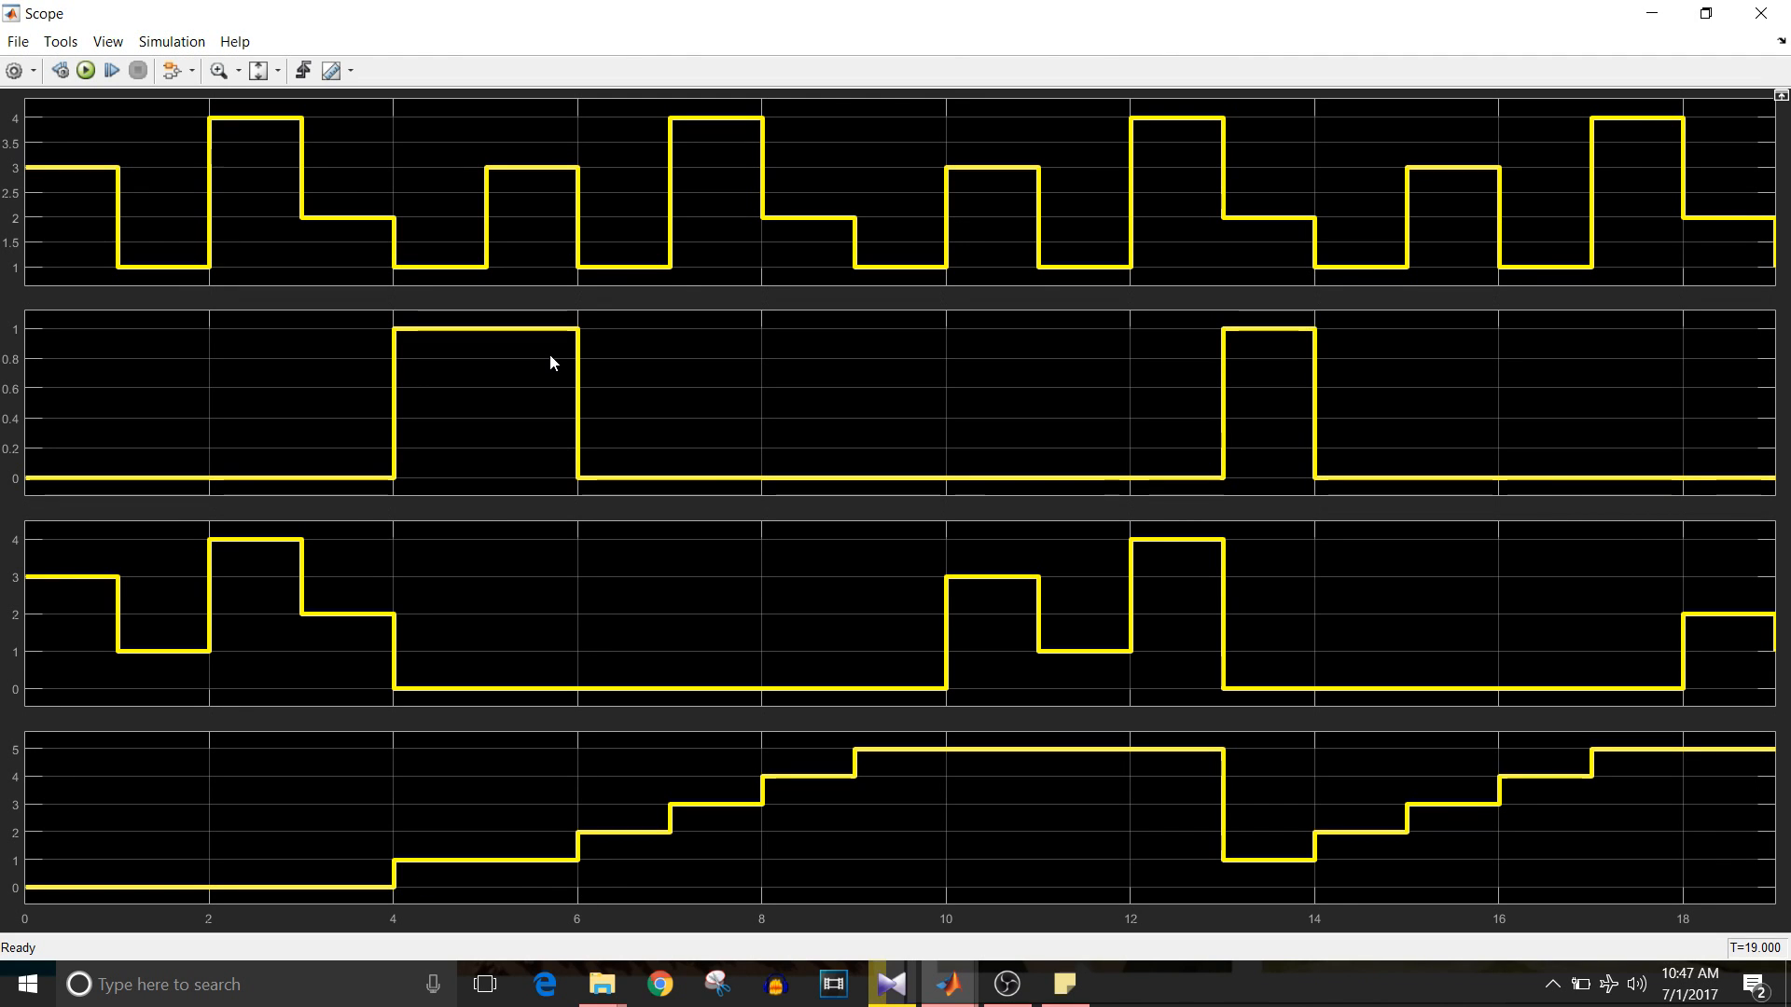
mouse_move(545, 875)
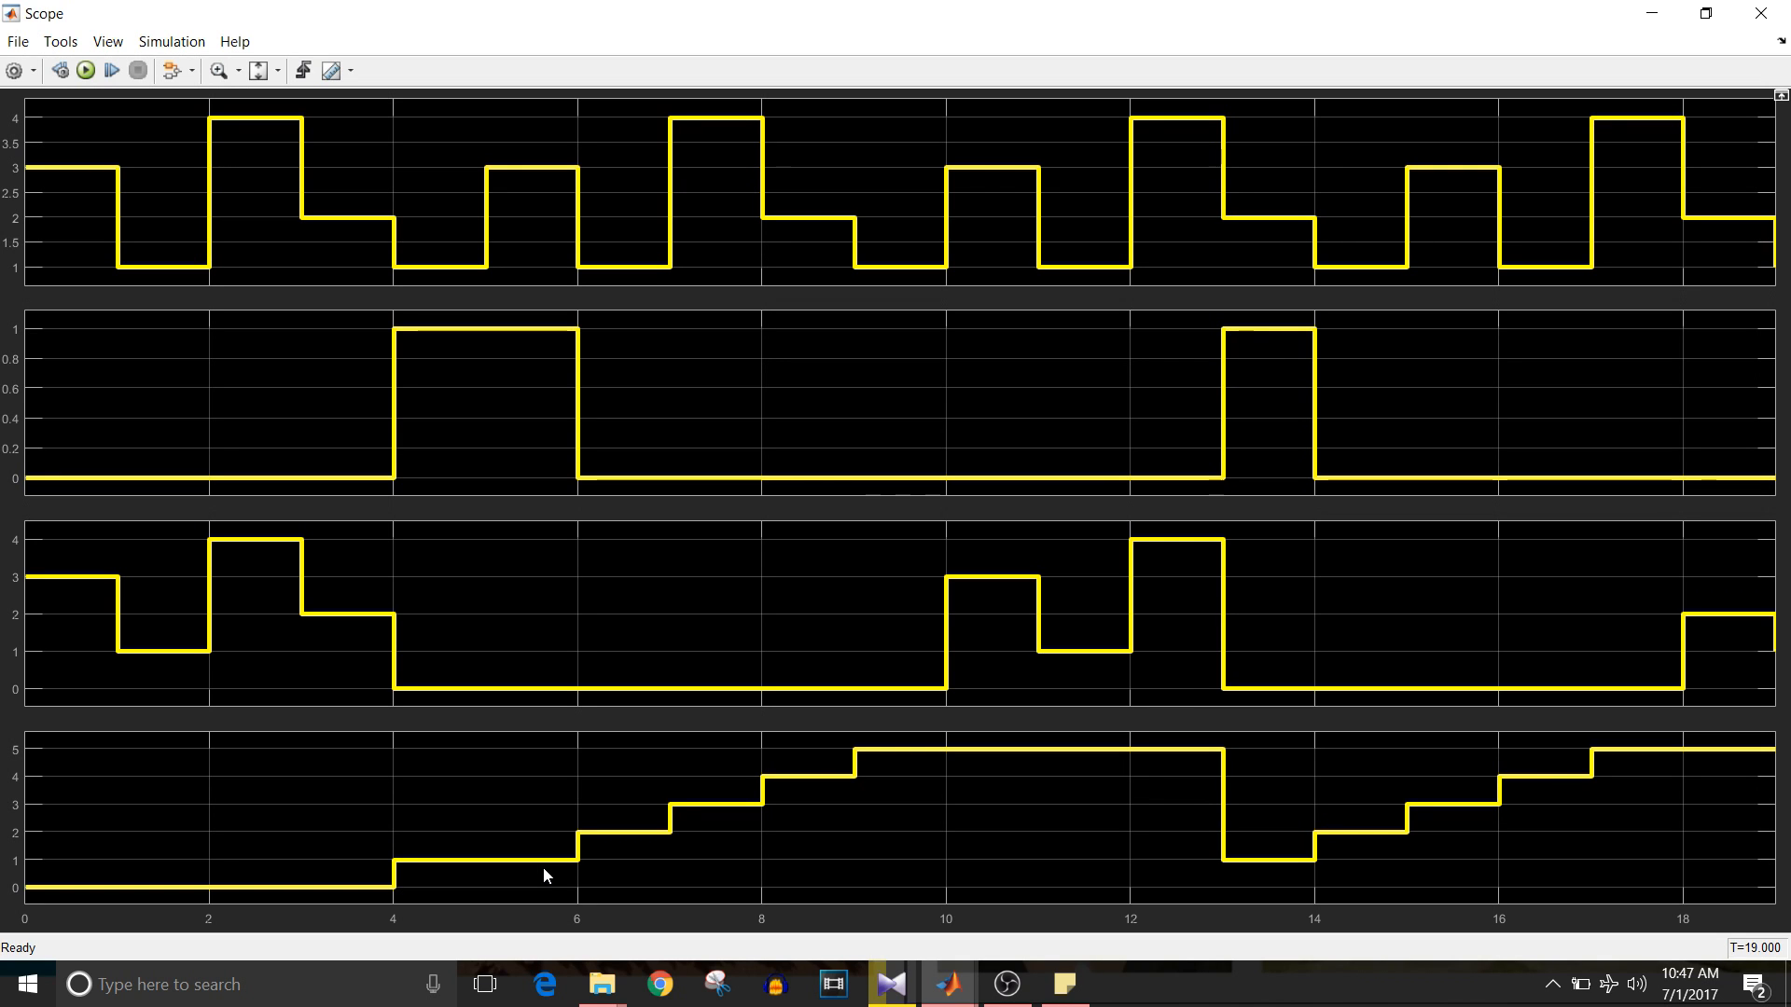
mouse_move(860, 759)
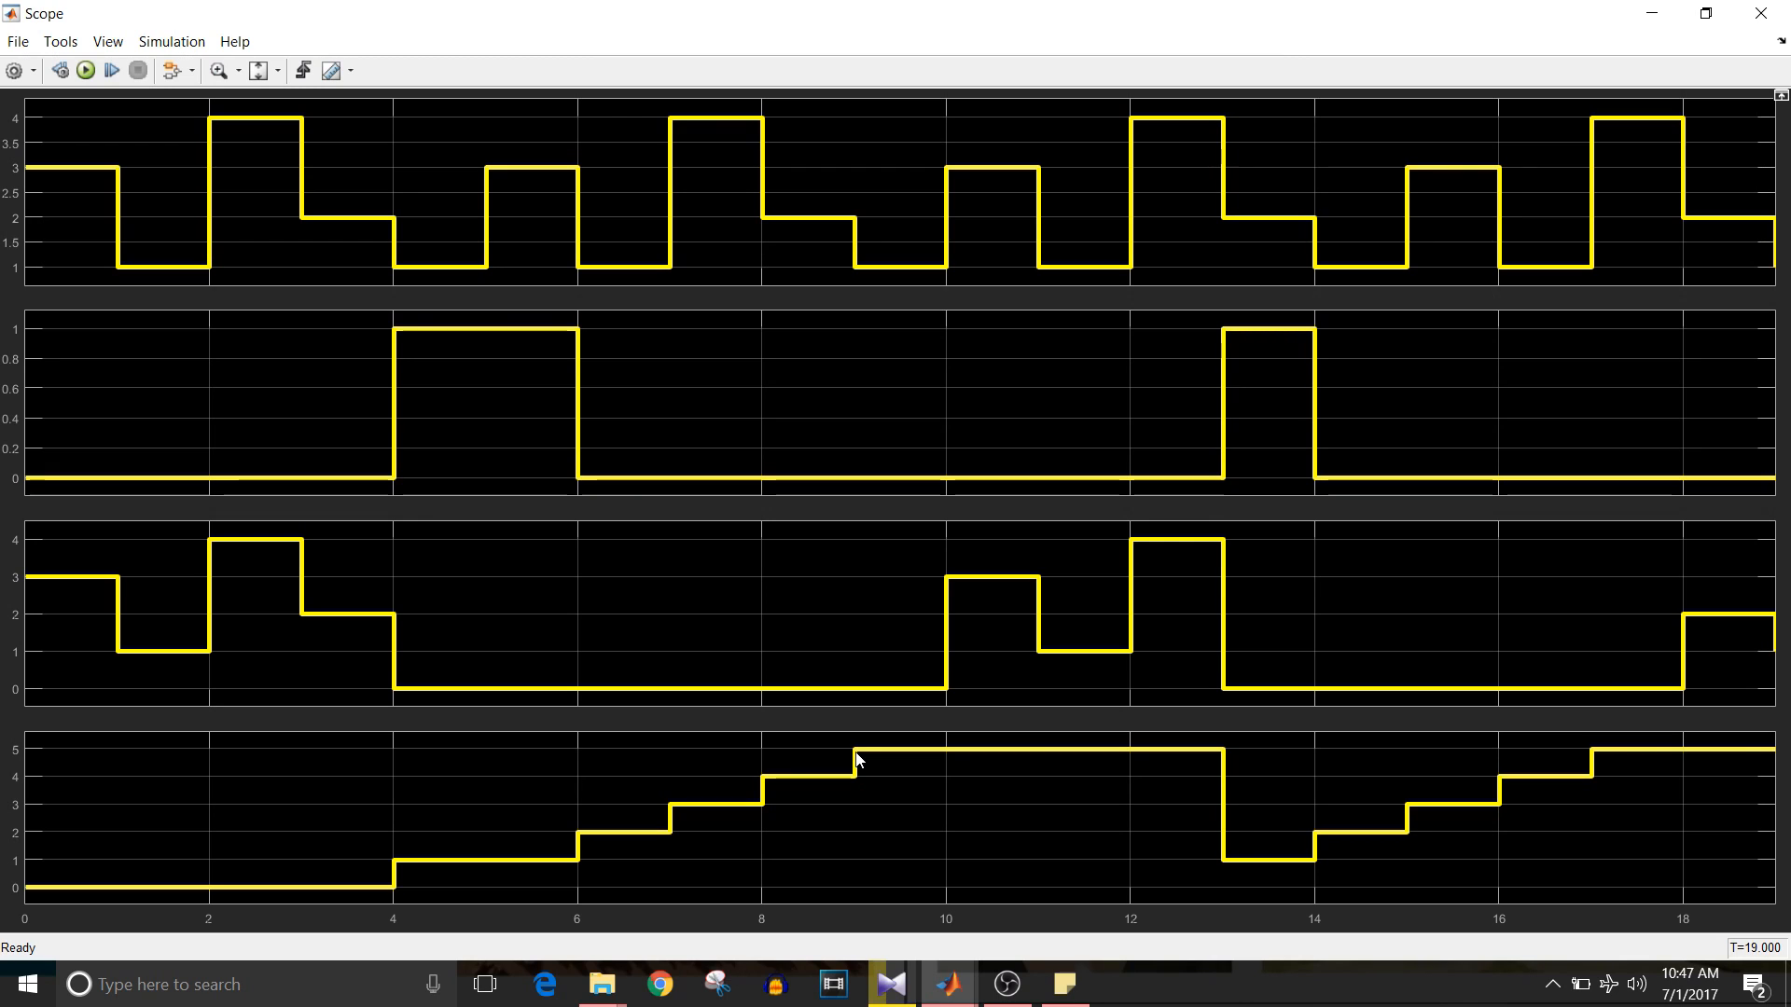
mouse_move(785, 677)
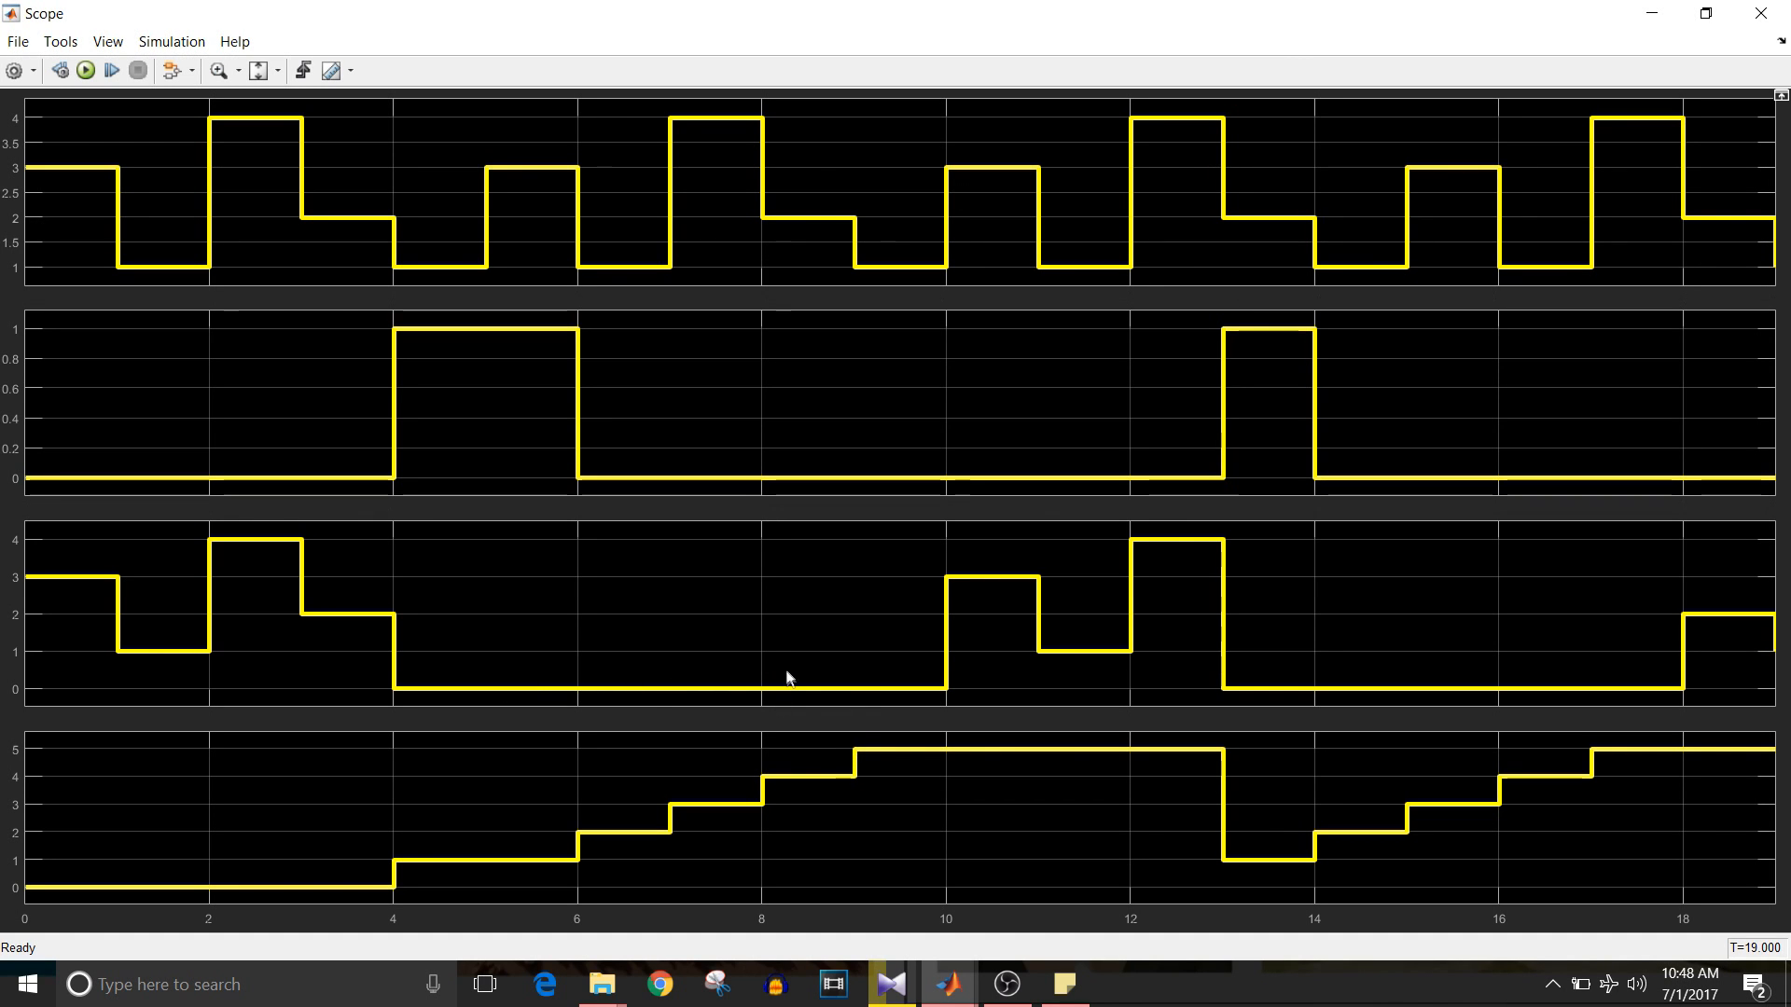
mouse_move(765, 526)
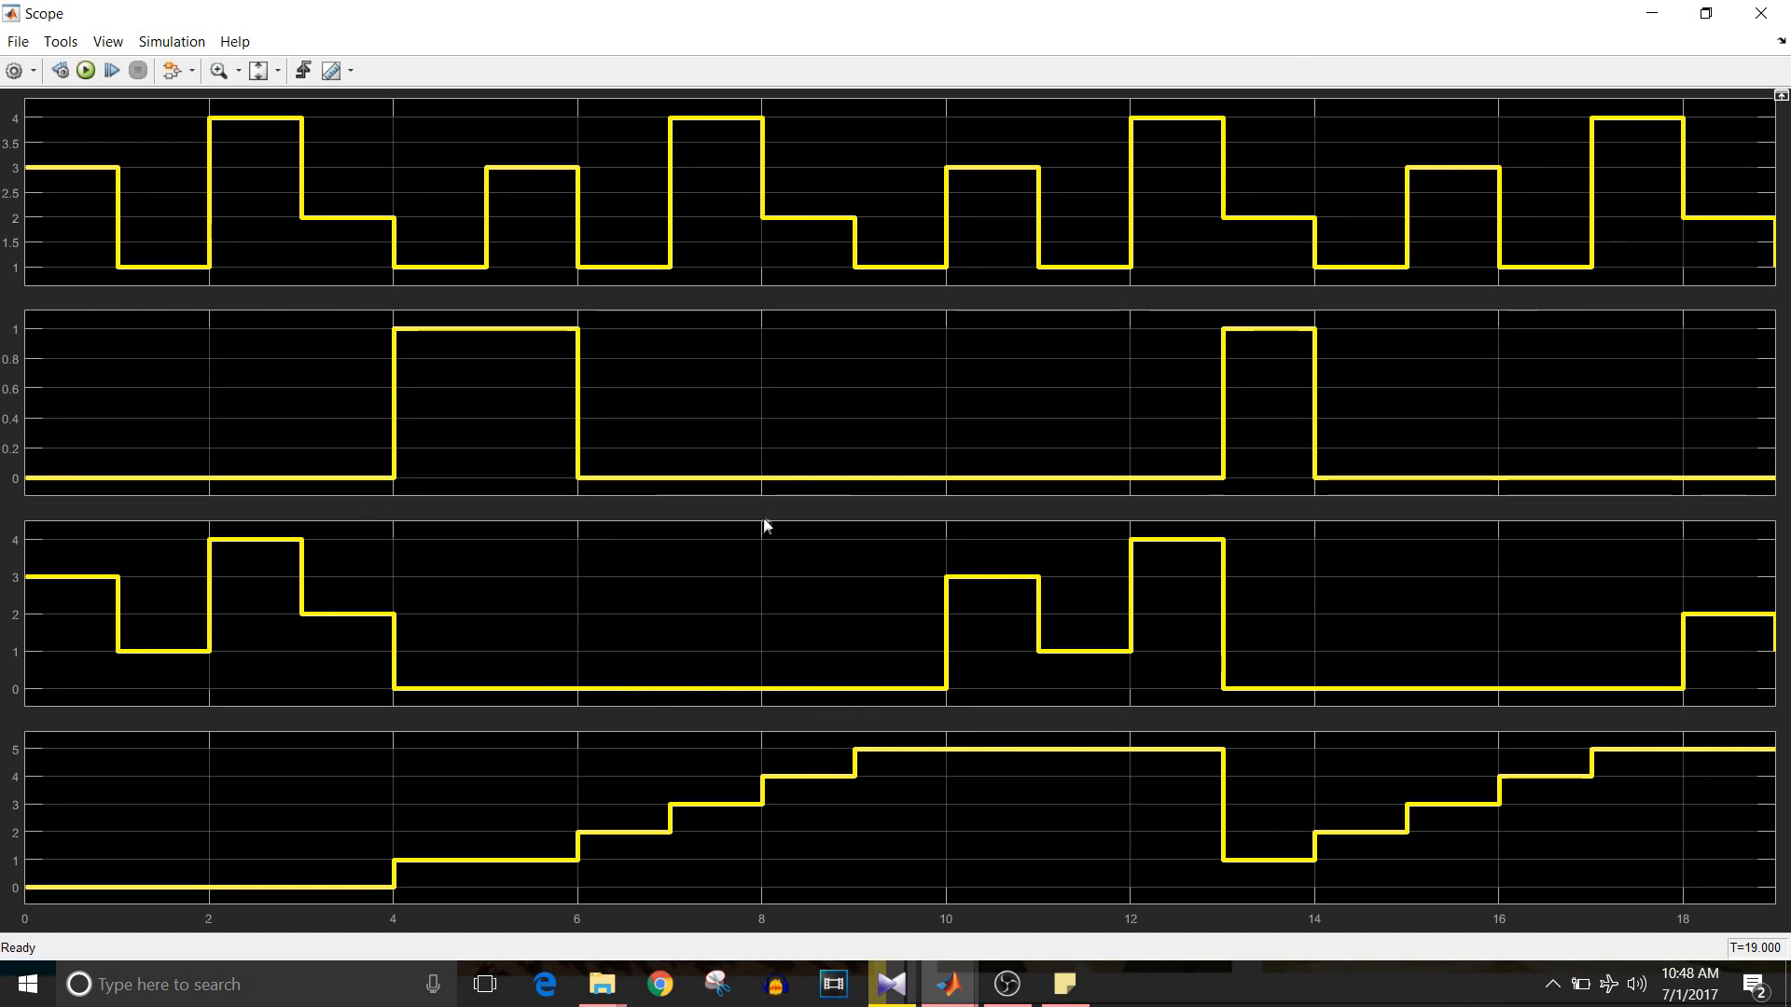
mouse_move(834, 759)
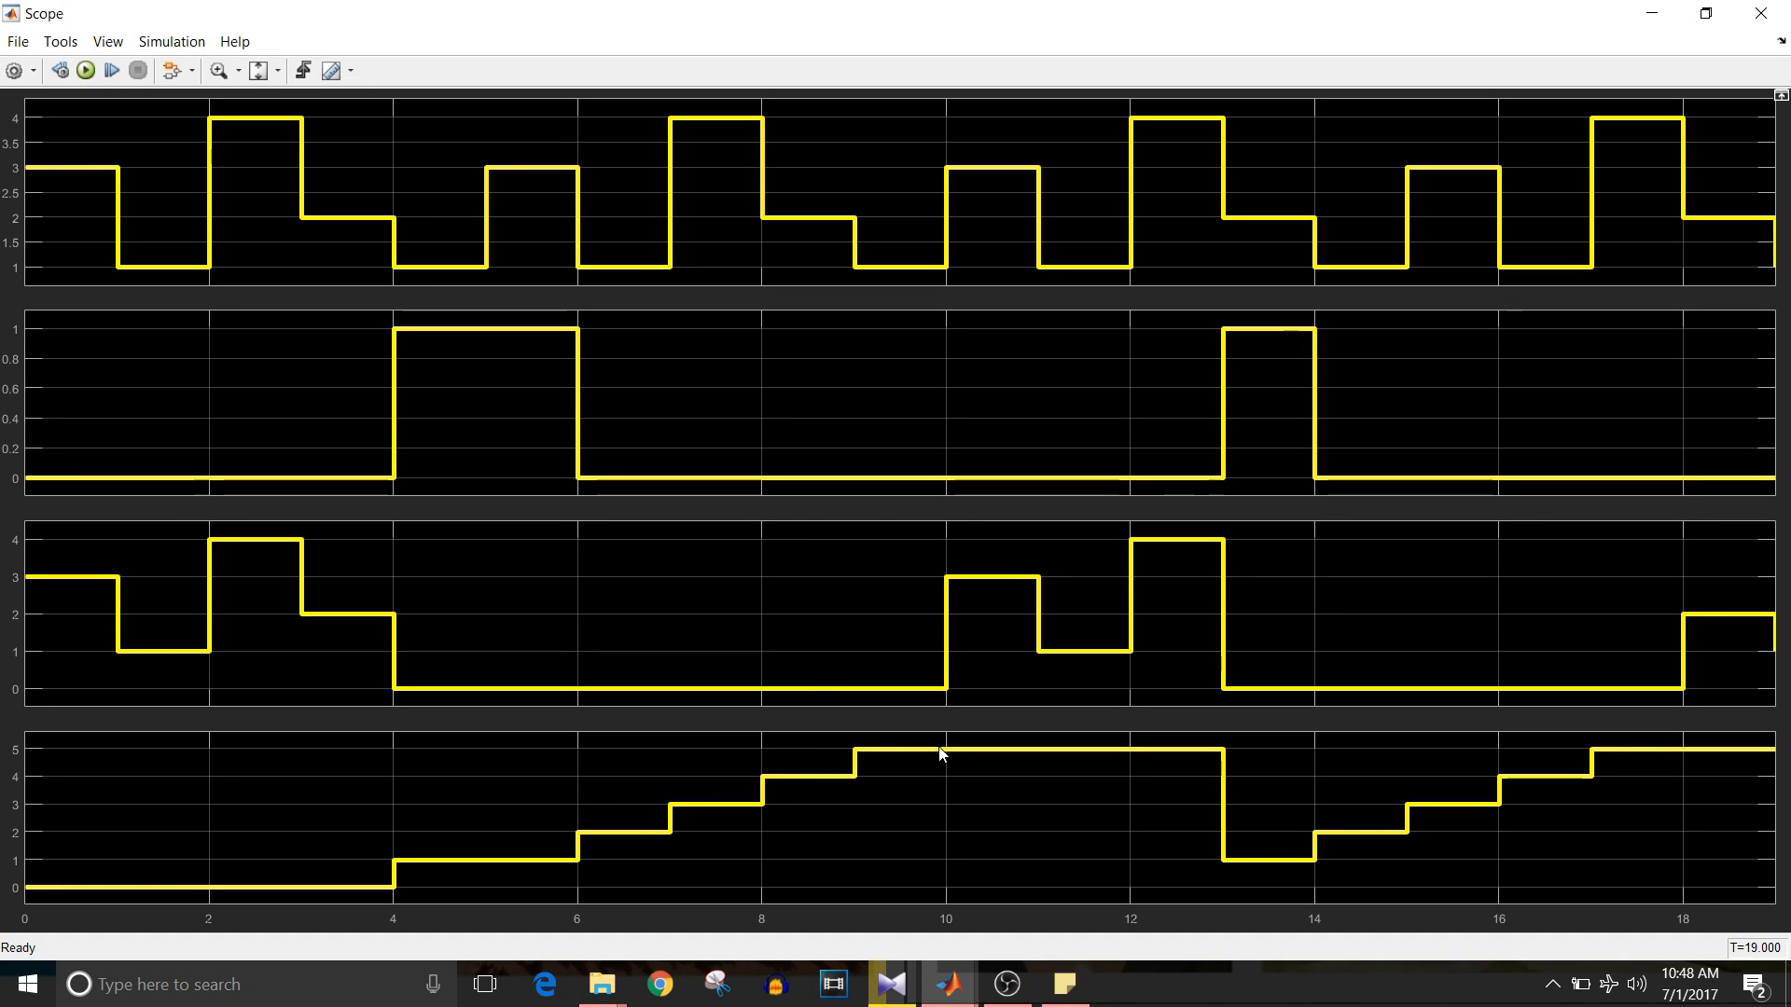
mouse_move(1026, 500)
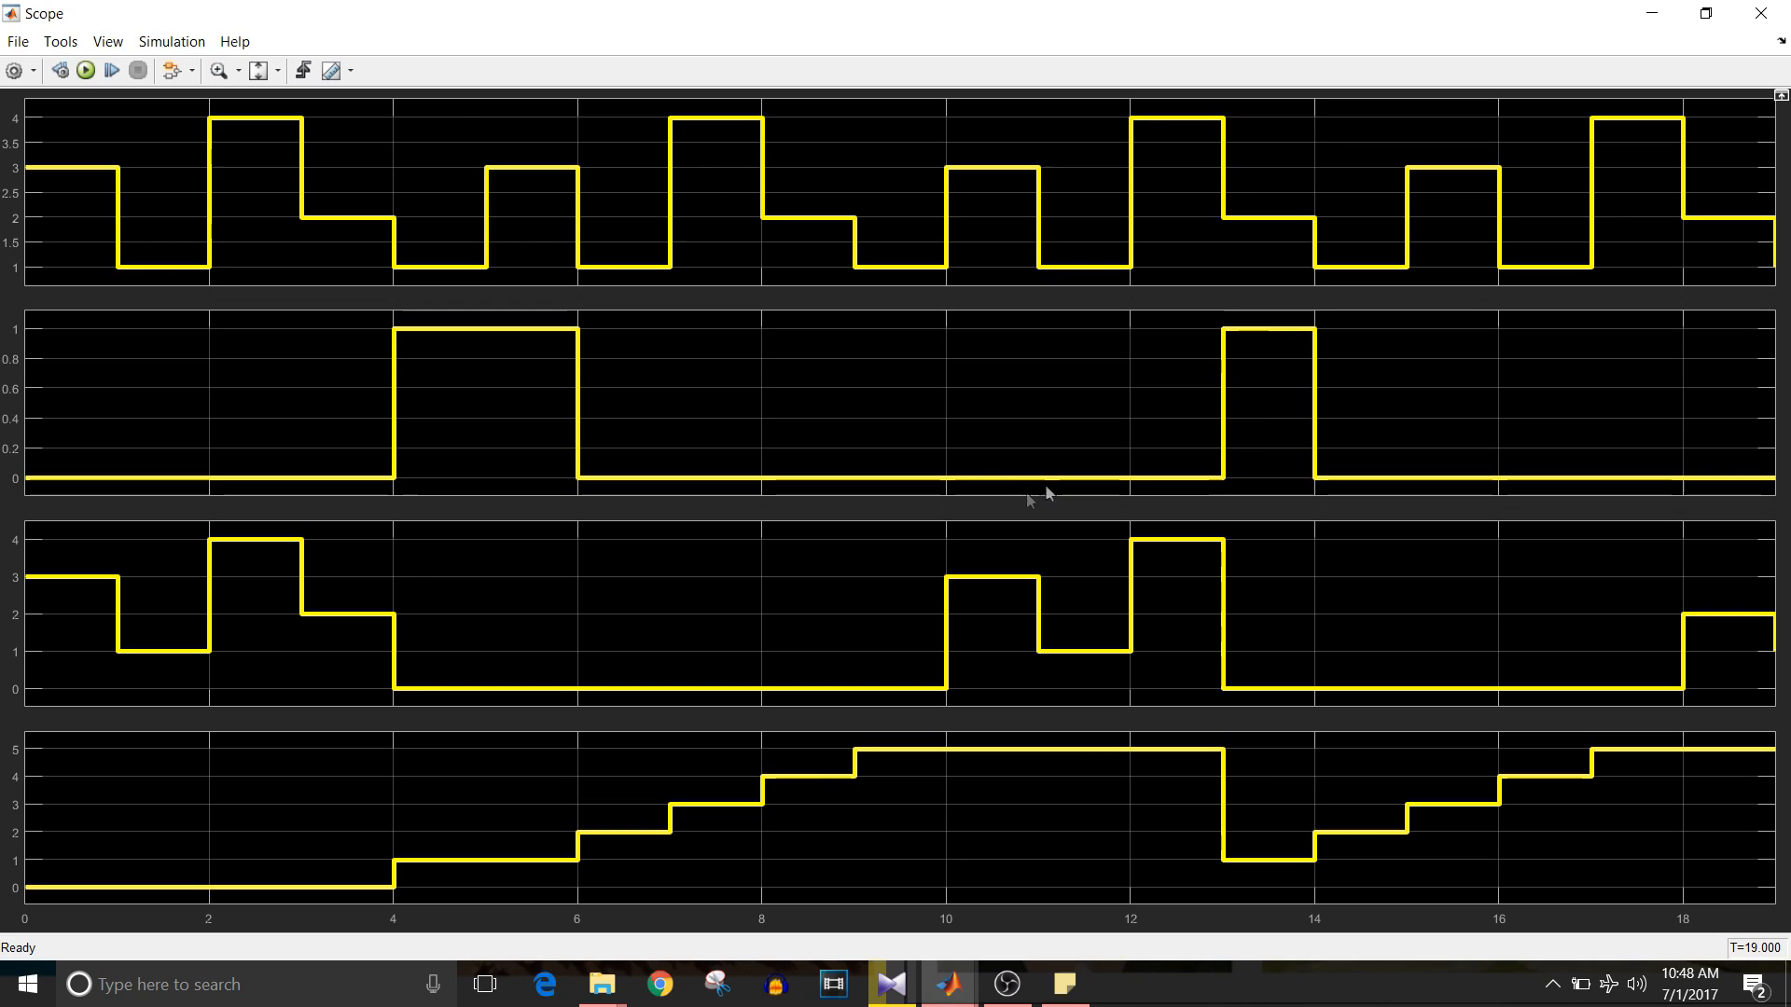